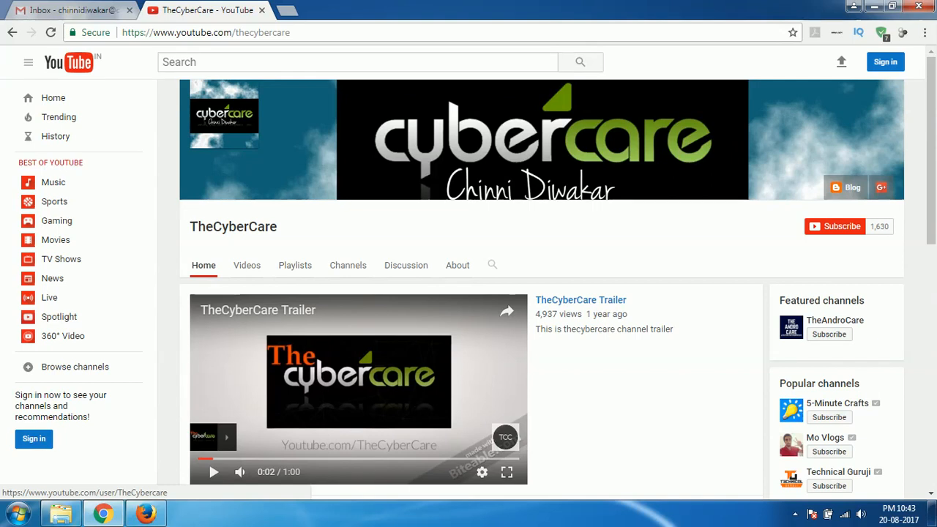
mouse_move(452, 174)
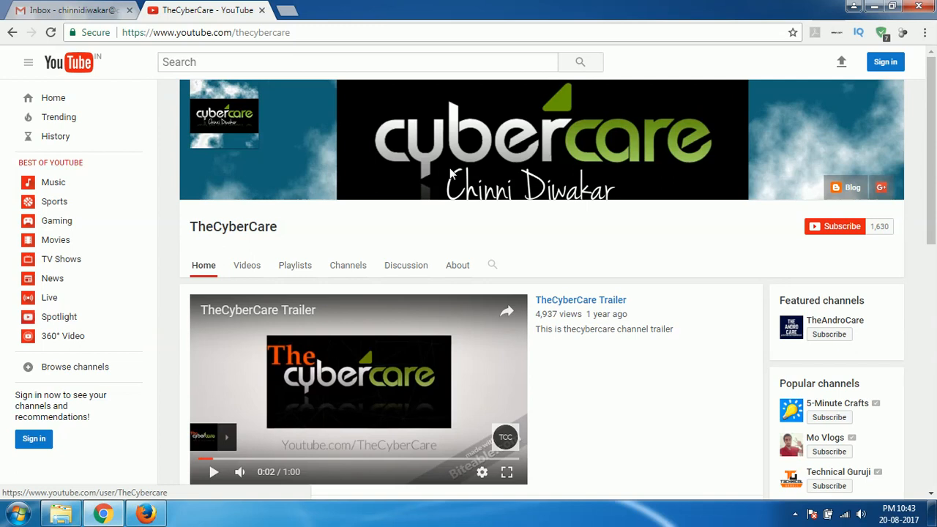
mouse_move(296, 27)
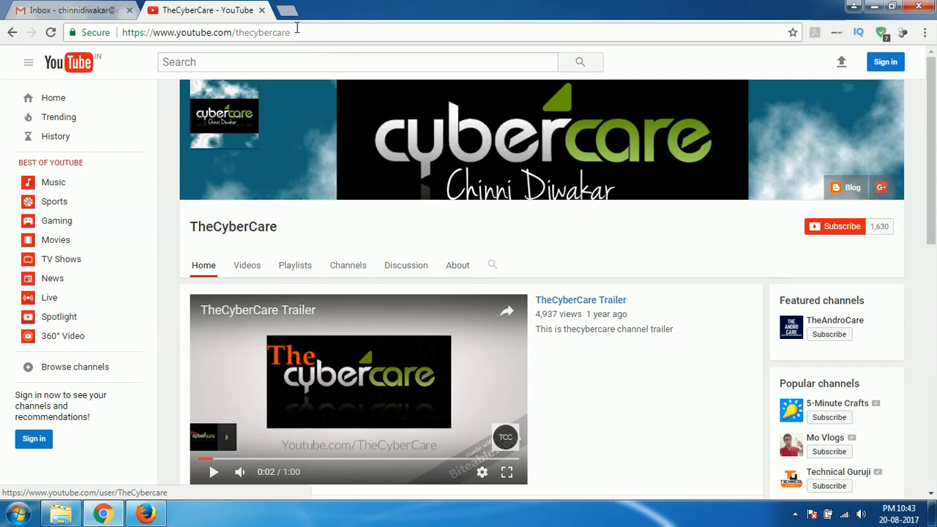
Search Google for portswigger in a new tab and reach the Burp Suite Editions page
left_click(285, 10)
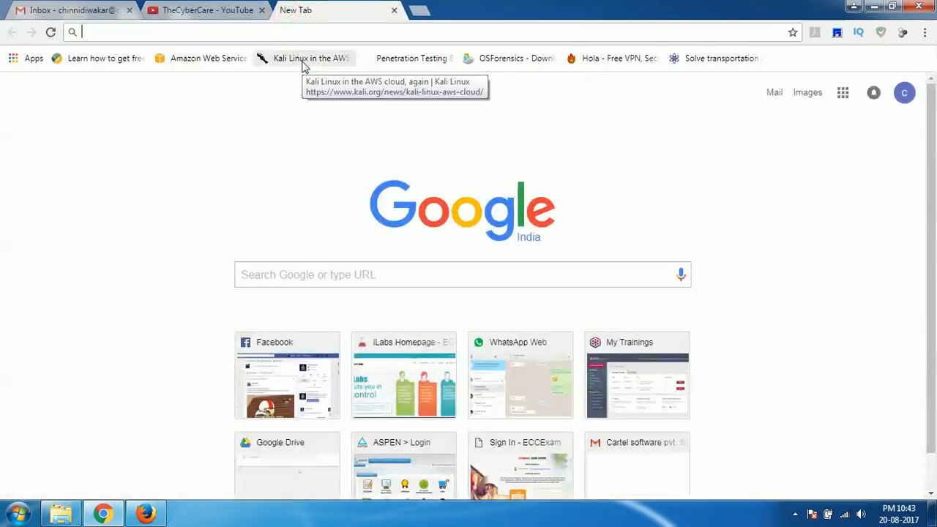
type("pro")
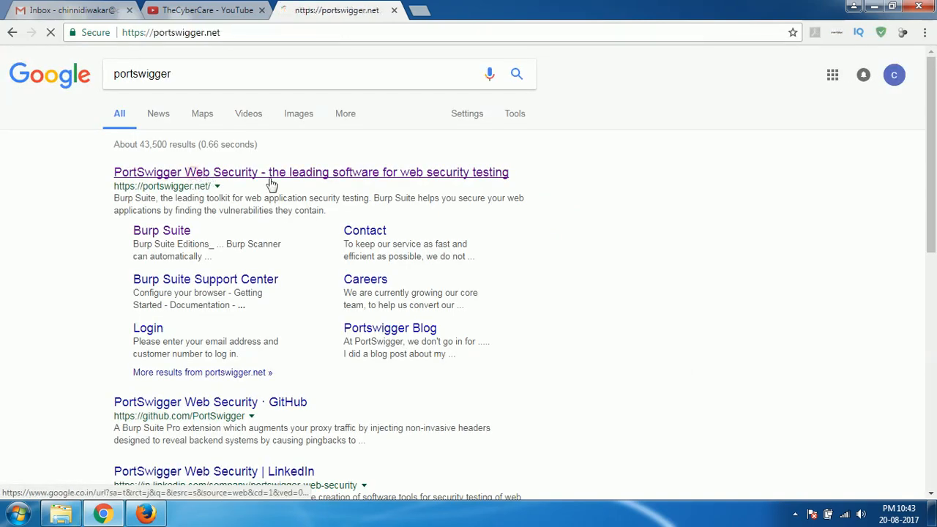
left_click(310, 173)
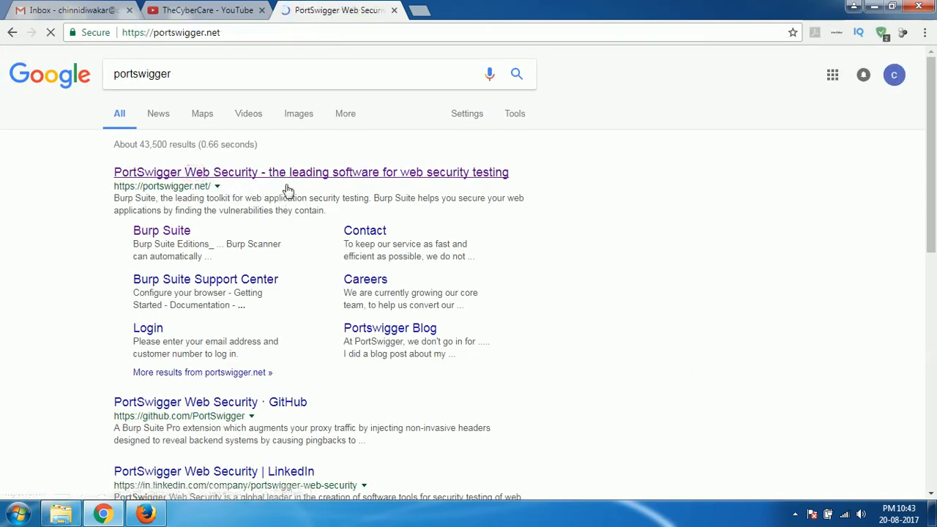
left_click(310, 172)
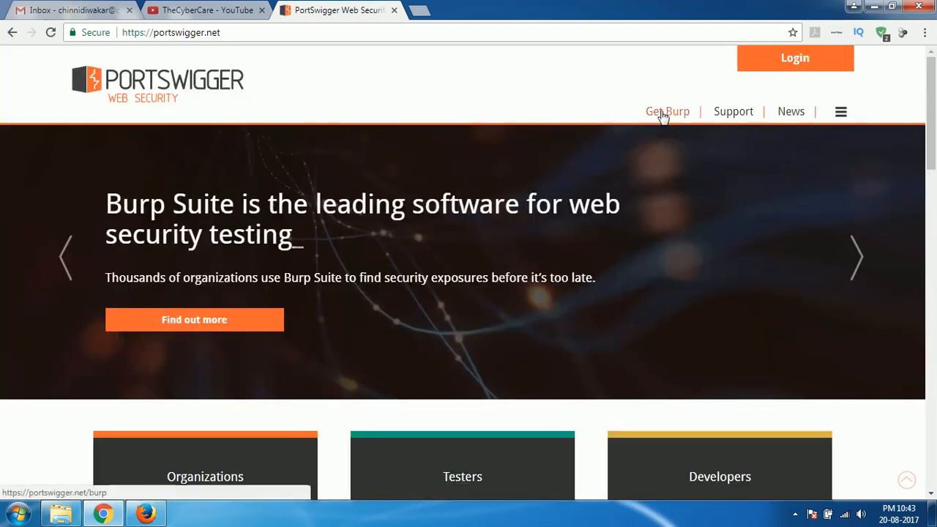
left_click(667, 111)
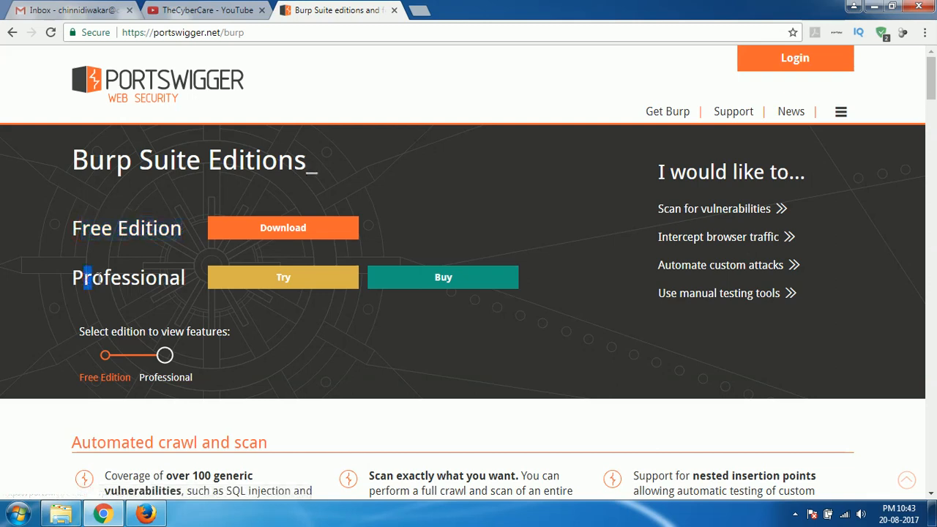
double_click(128, 277)
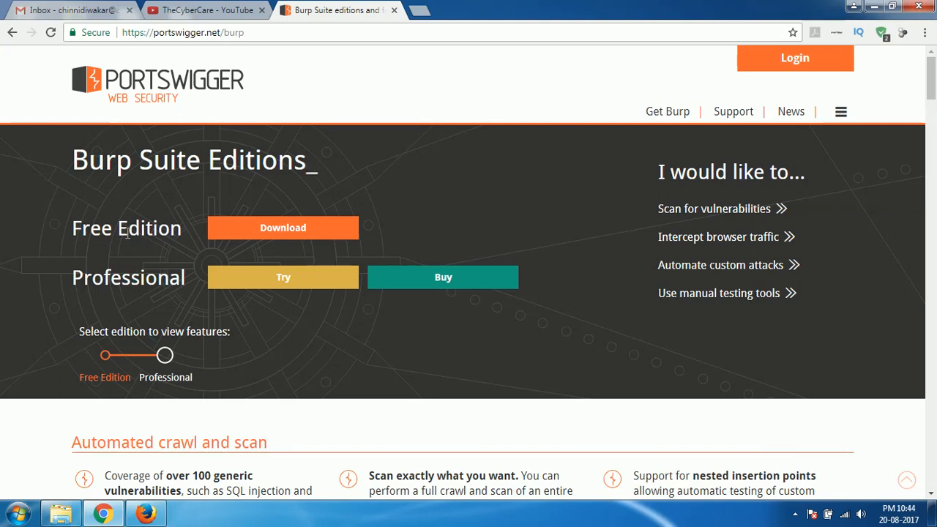
mouse_move(306, 251)
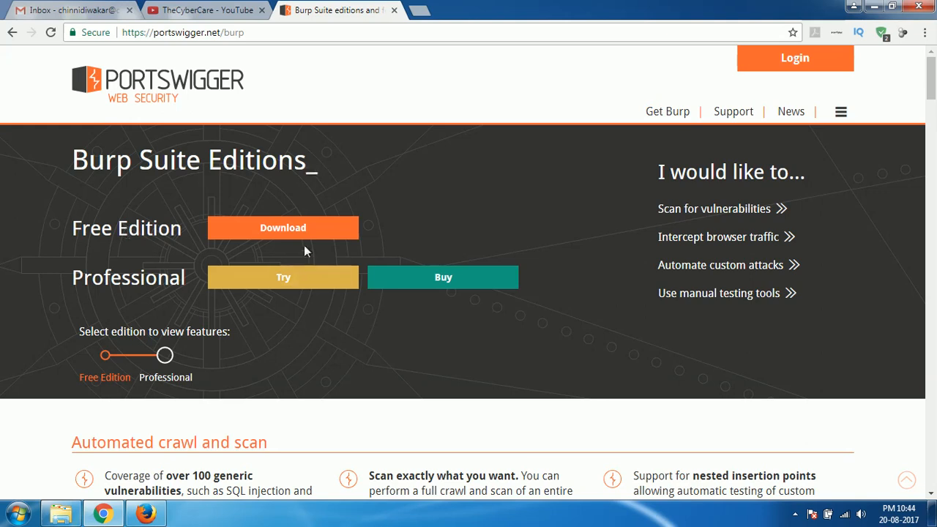
Download the Burp Suite Free Edition plain JAR file, then return to TheCyberCare YouTube tab
left_click(283, 228)
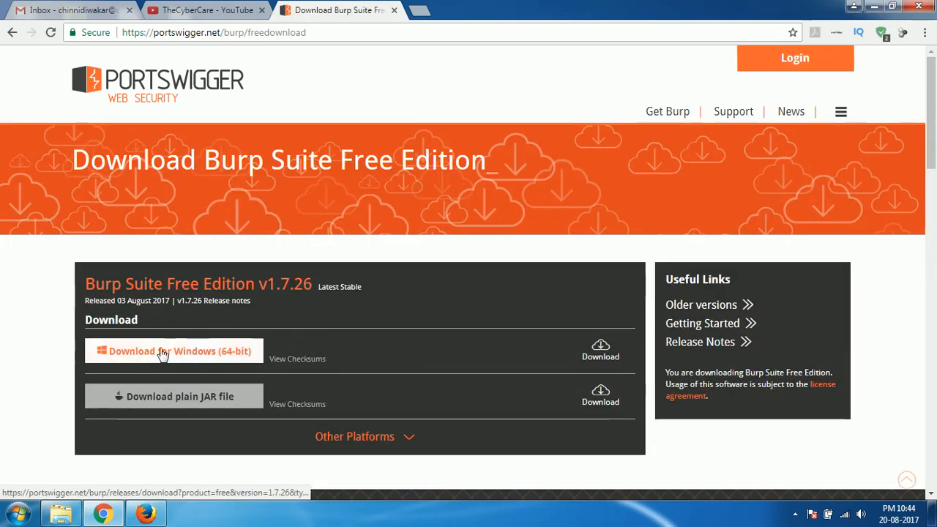
mouse_move(182, 357)
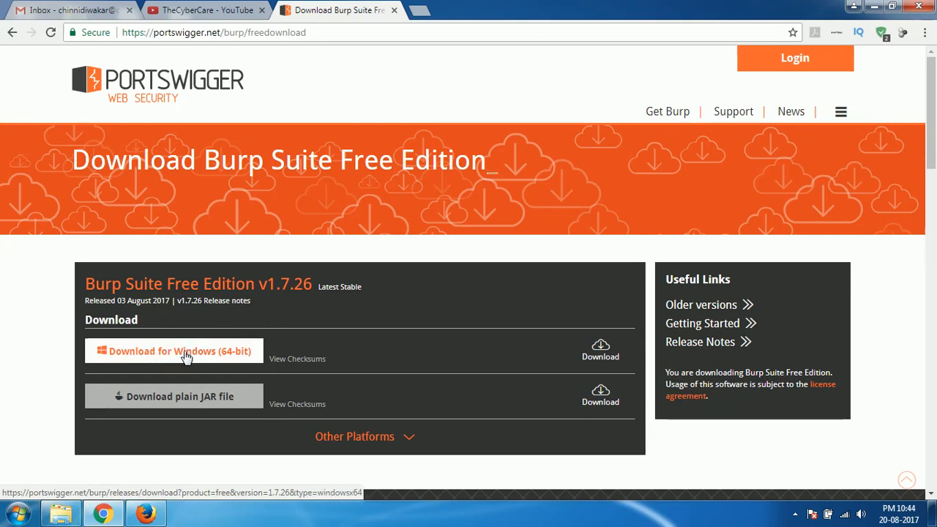
mouse_move(195, 405)
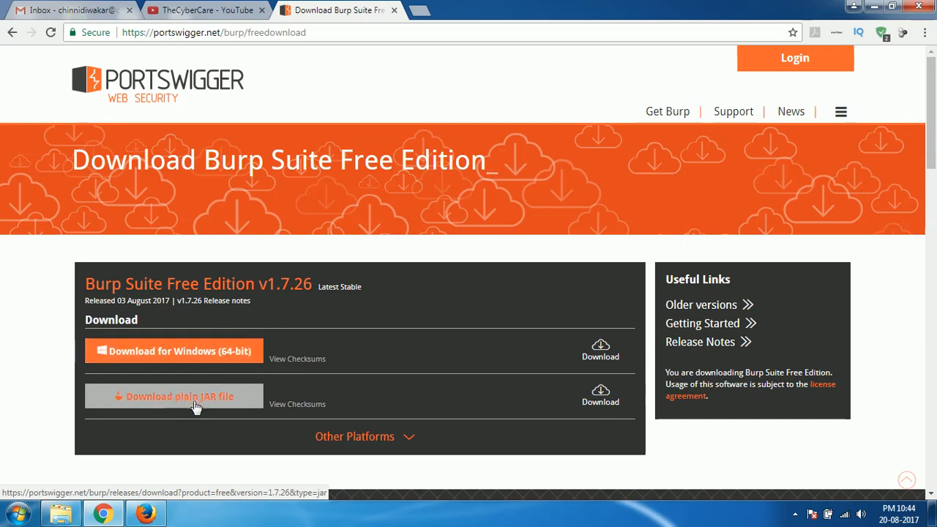
mouse_move(207, 372)
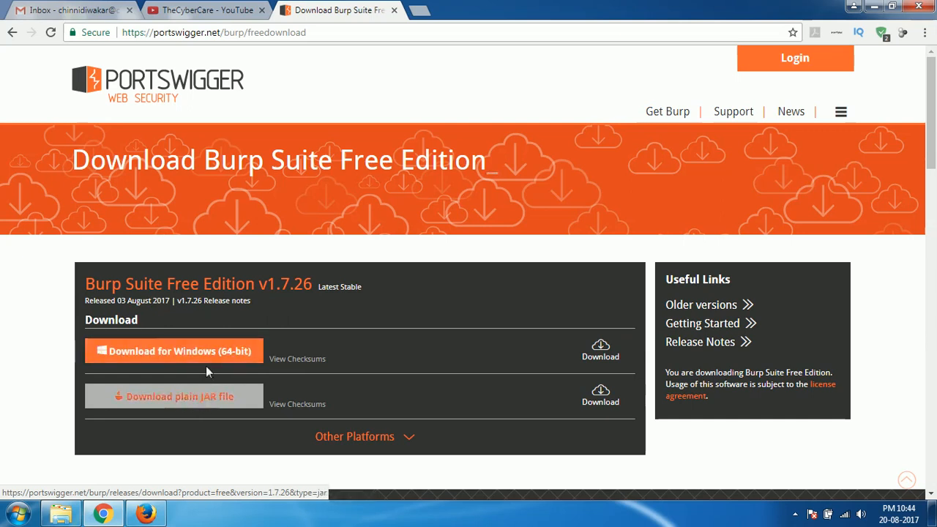
left_click(173, 396)
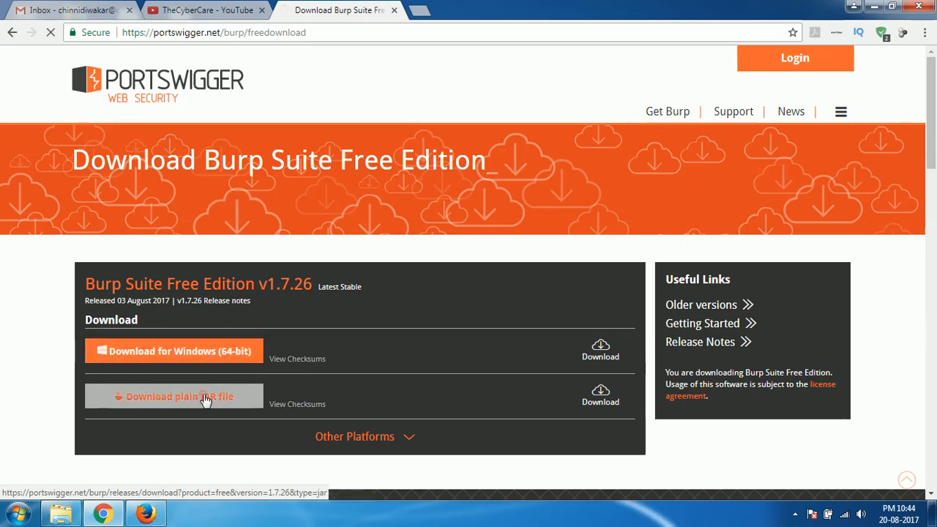
left_click(173, 396)
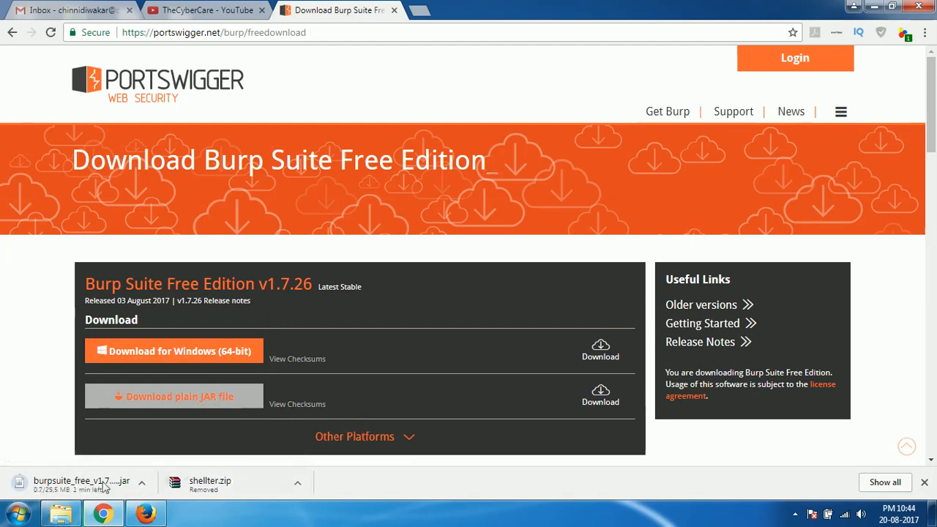
mouse_move(80, 481)
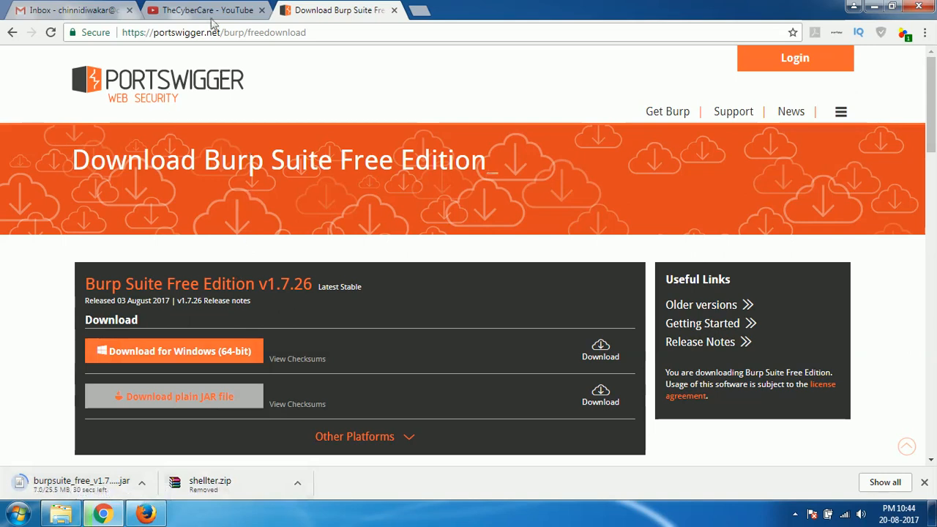
left_click(205, 11)
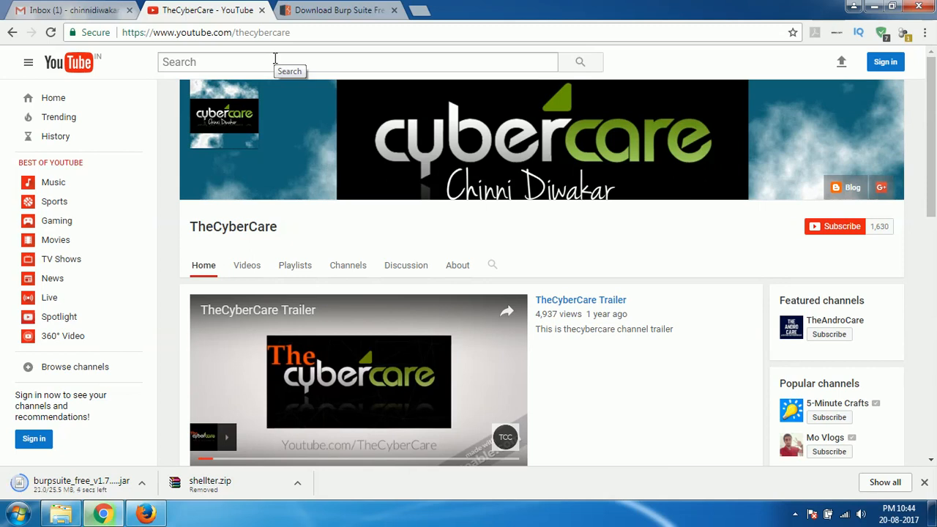
mouse_move(261, 37)
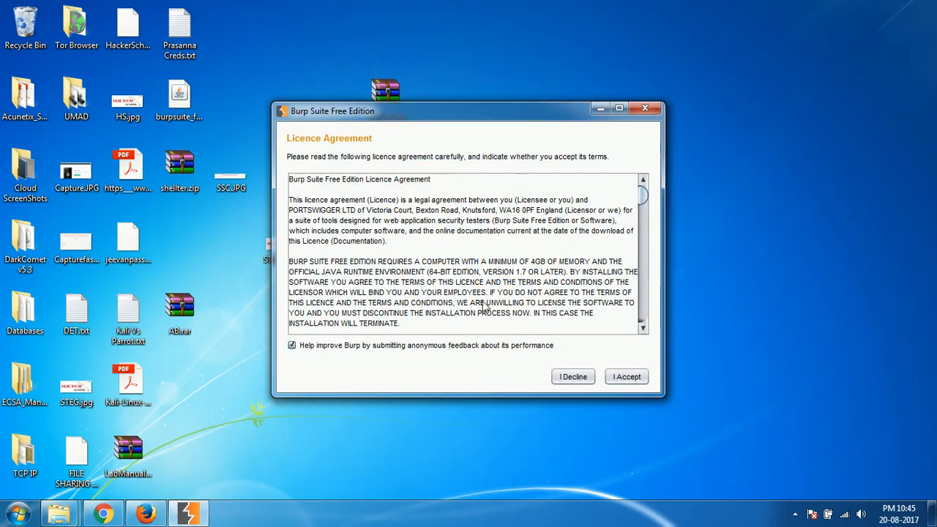
mouse_move(512, 211)
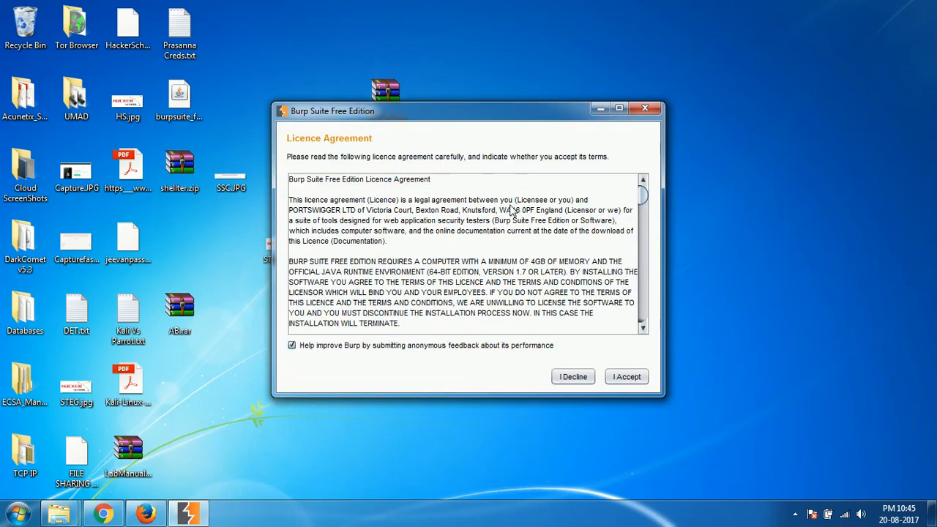
mouse_move(331, 356)
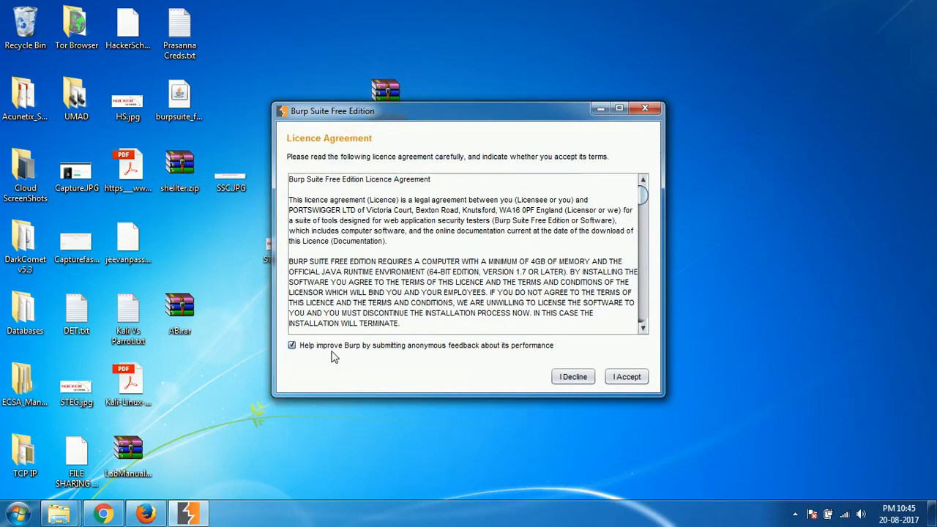
Accept the Burp Suite licence agreement with I Accept
left_click(626, 376)
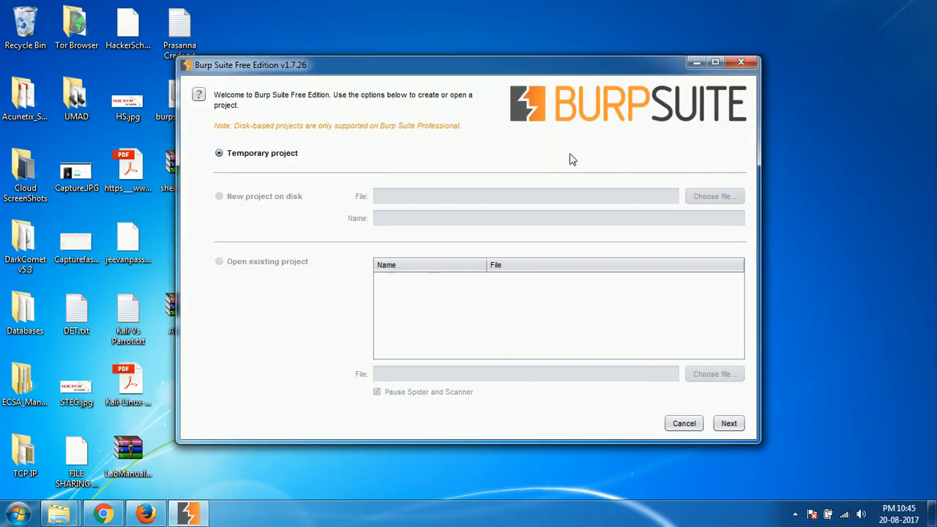
mouse_move(421, 286)
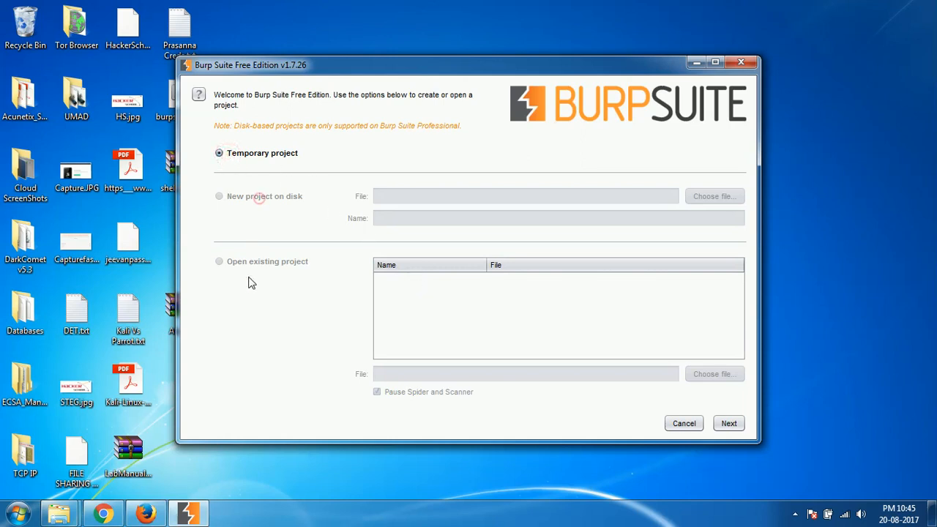
mouse_move(529, 346)
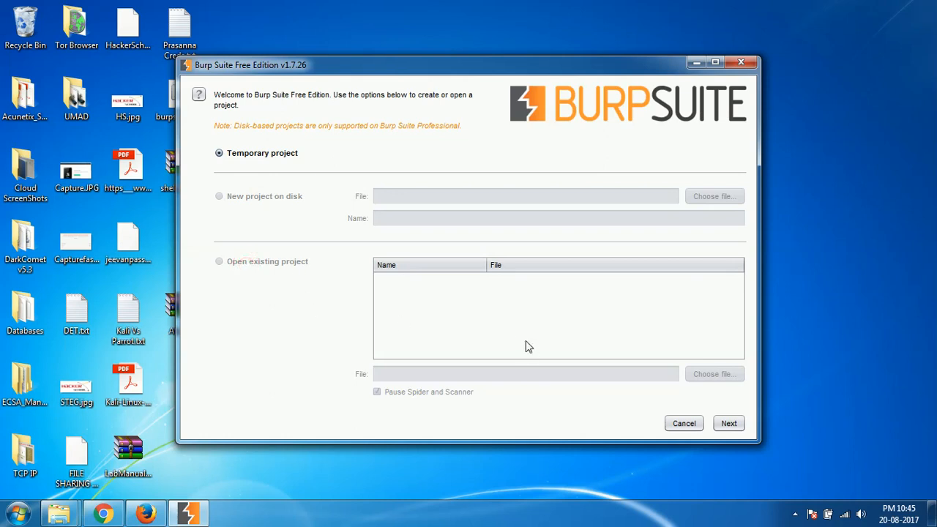
Start a temporary project with Burp defaults, also set as the future default
left_click(729, 424)
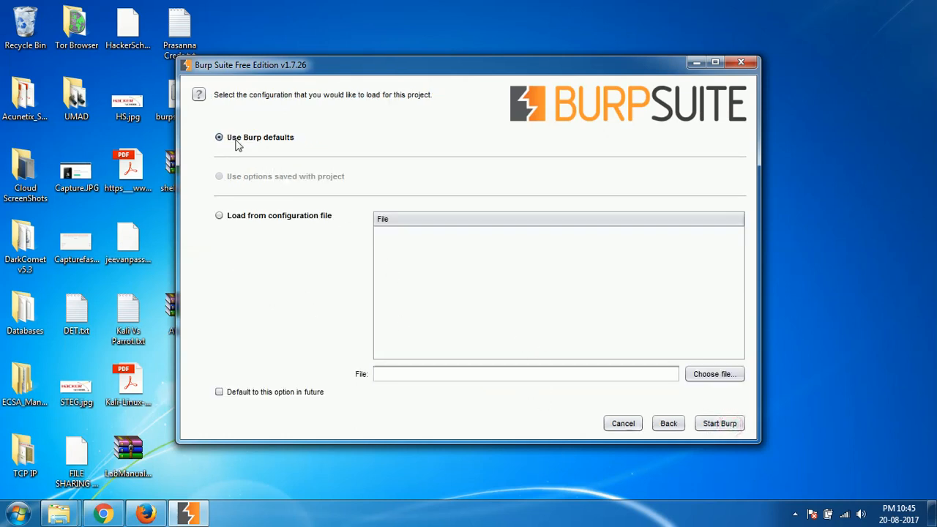
mouse_move(534, 269)
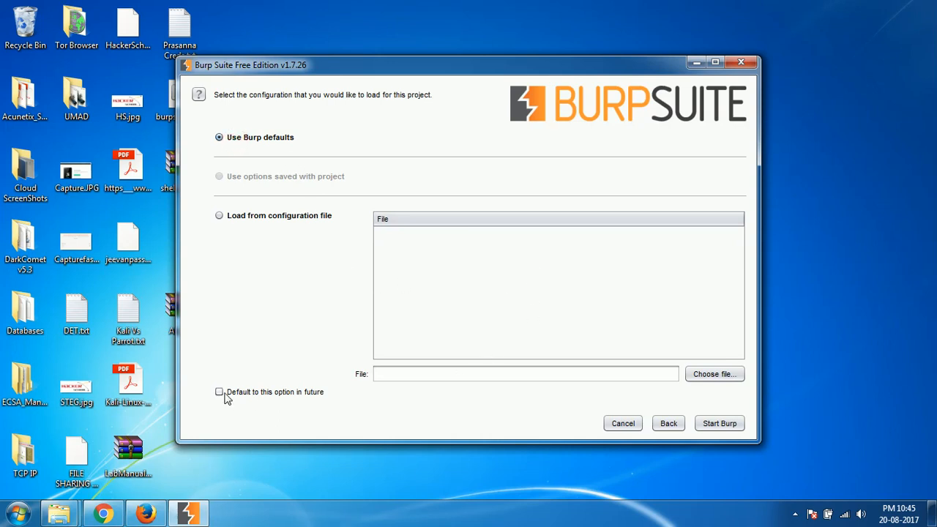
left_click(219, 392)
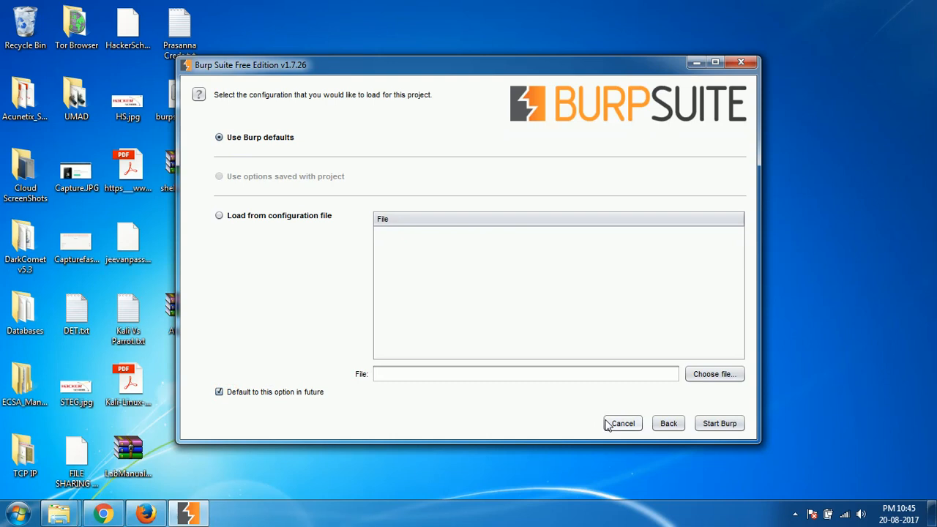
mouse_move(490, 314)
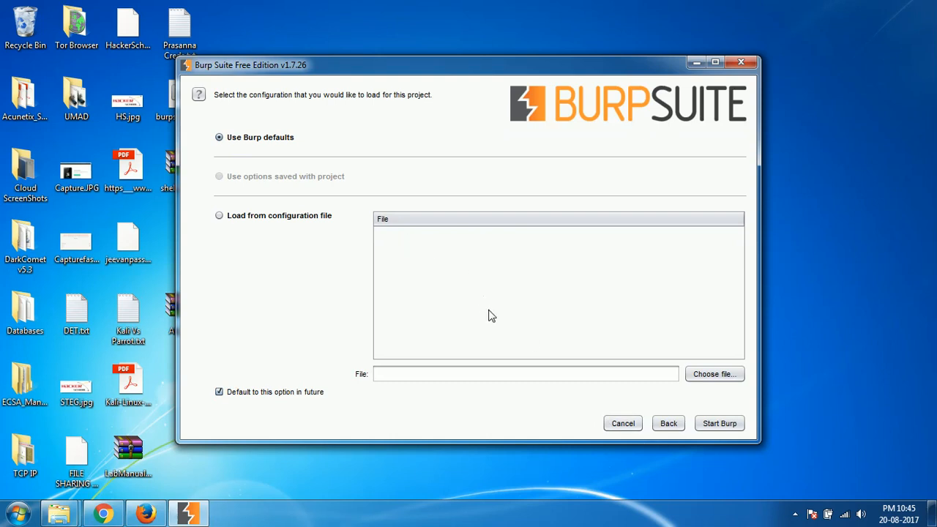
left_click(718, 423)
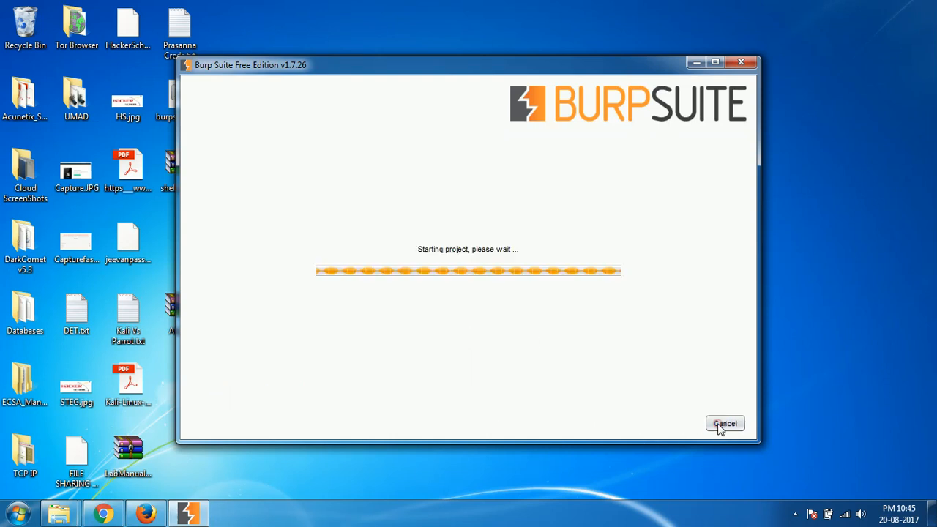
mouse_move(528, 357)
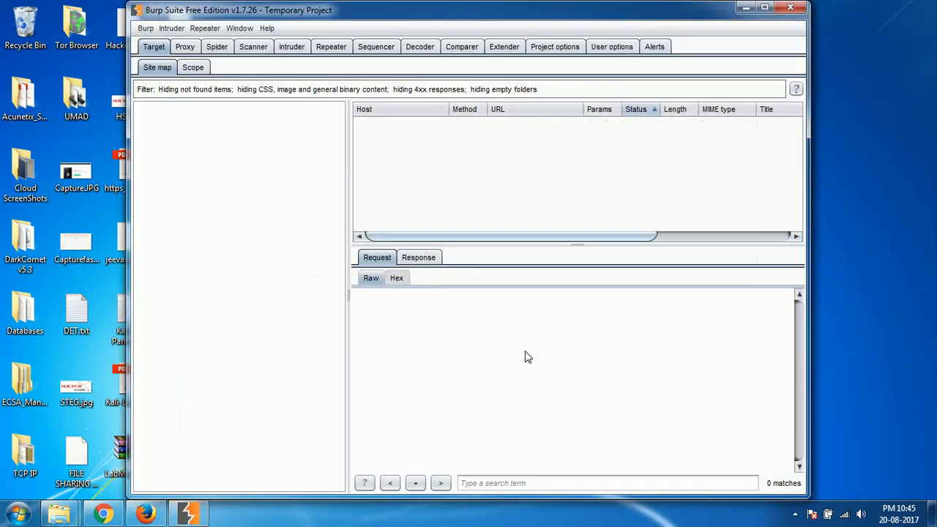
mouse_move(720, 162)
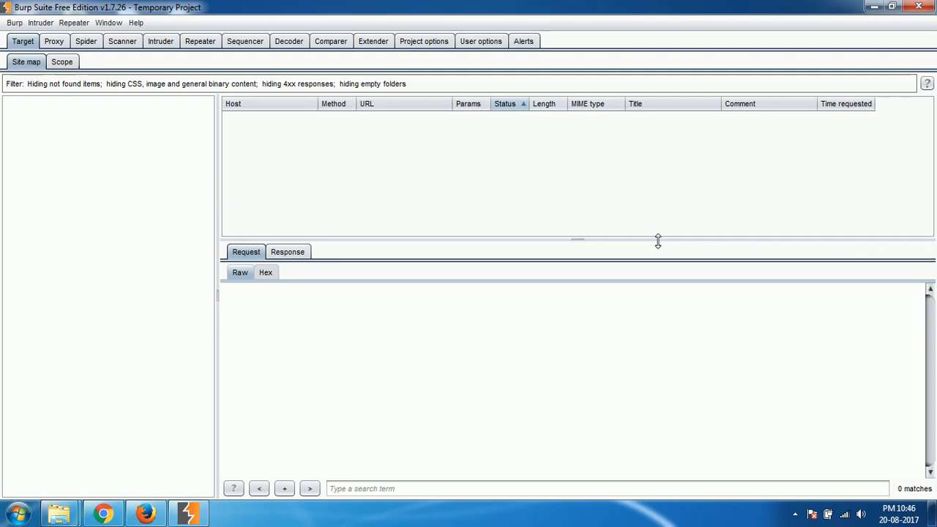
mouse_move(359, 228)
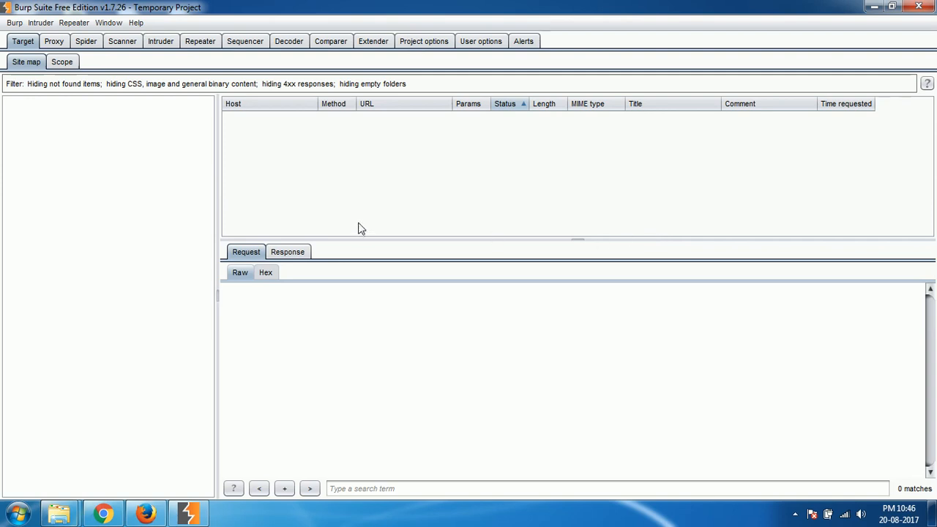
mouse_move(247, 188)
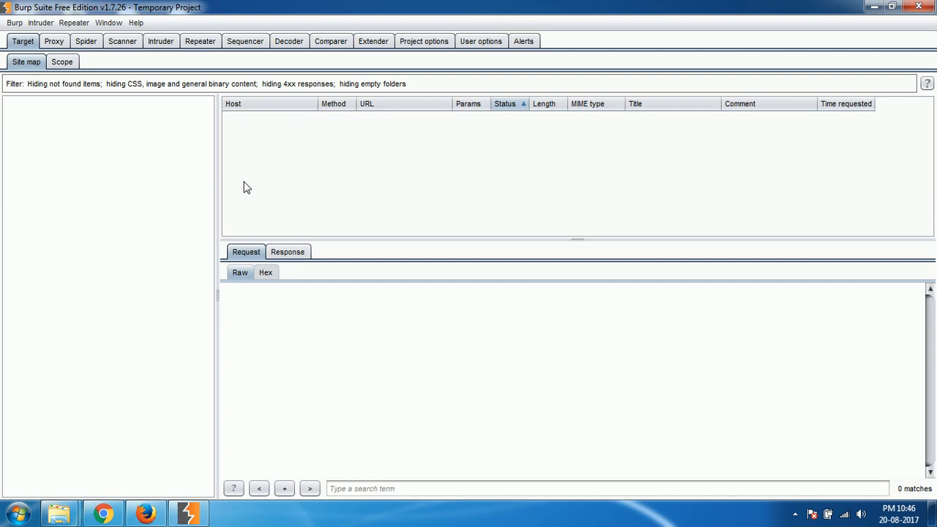
mouse_move(62, 61)
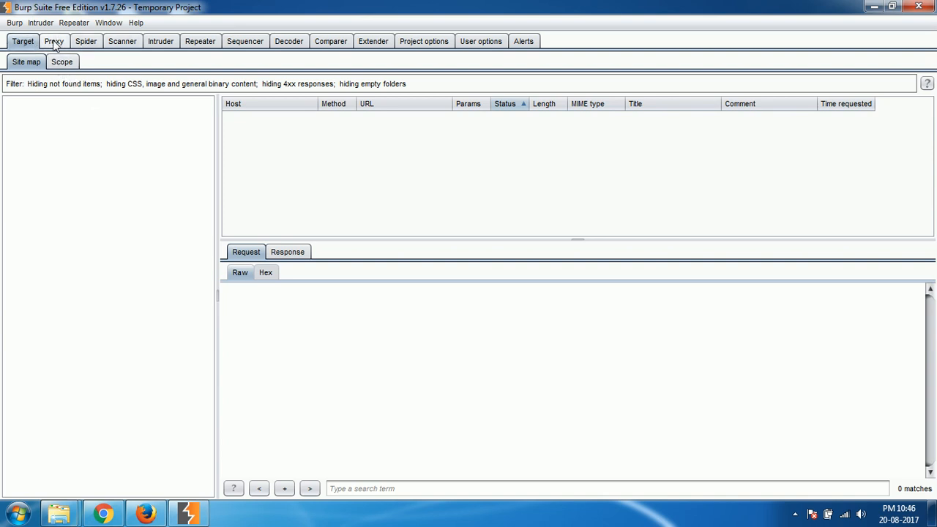
View Proxy > Options showing the 127.0.0.1:8080 listener
left_click(53, 41)
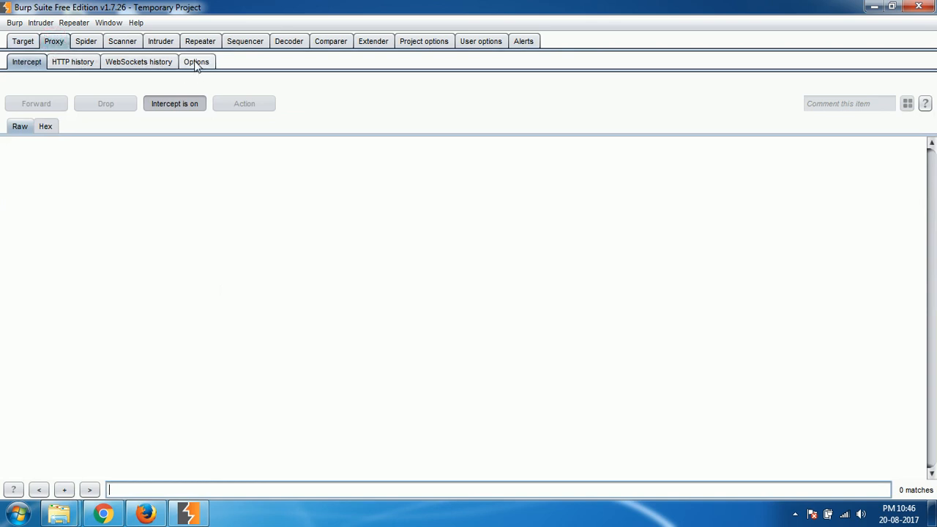
left_click(196, 61)
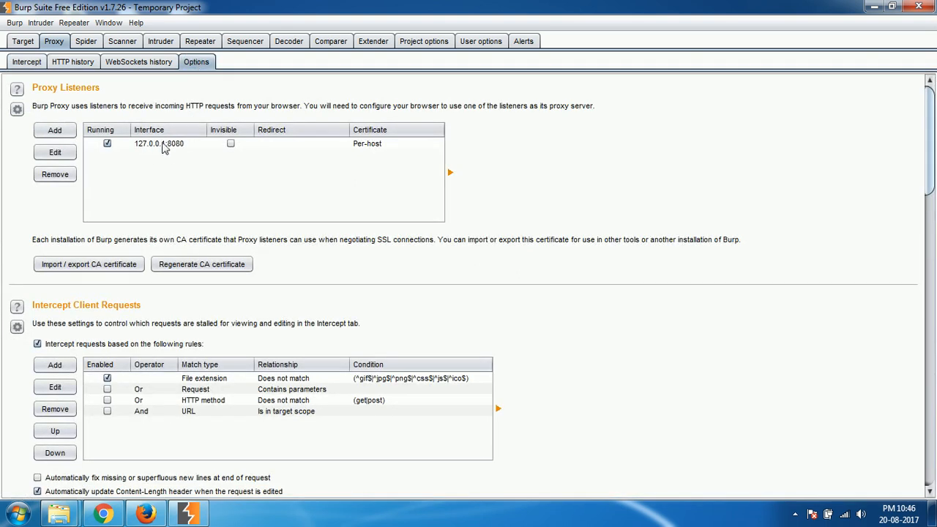
mouse_move(187, 147)
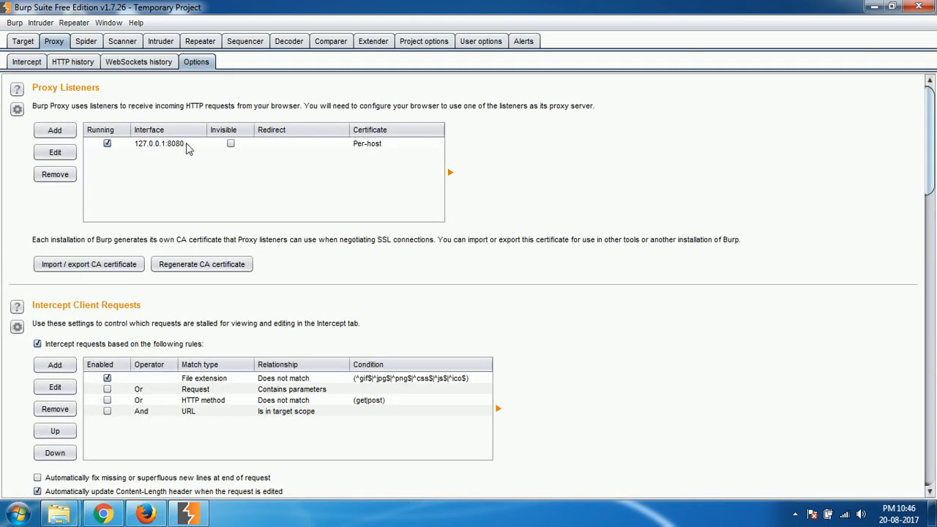
mouse_move(168, 147)
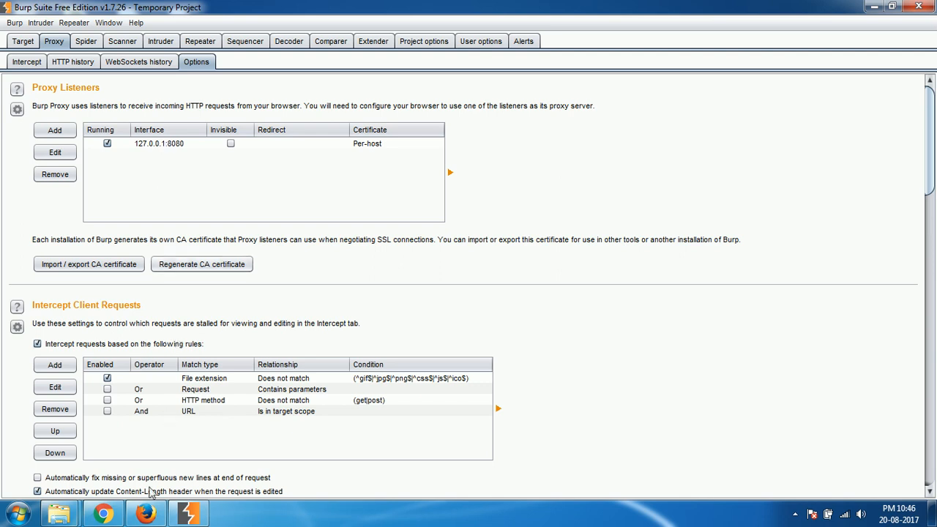
Switch to Firefox and open Tools > Options at the Advanced preferences
left_click(145, 512)
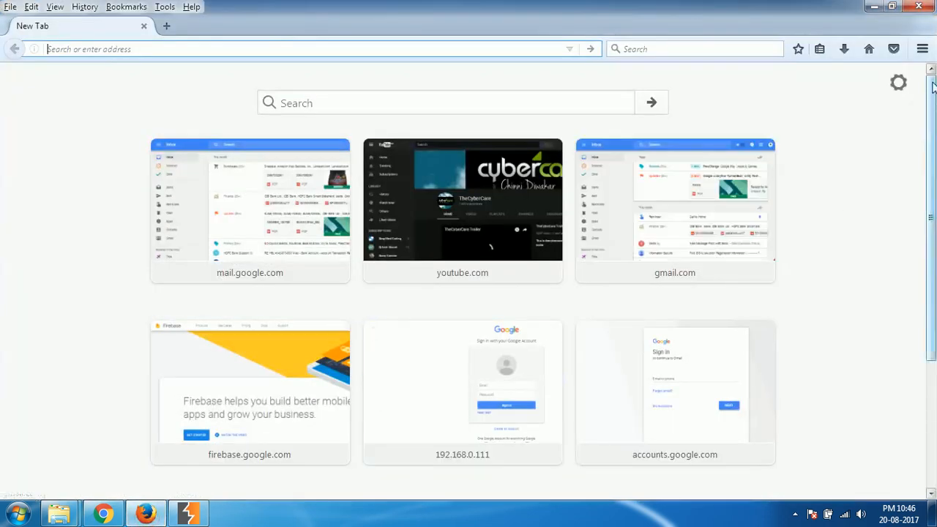
mouse_move(923, 49)
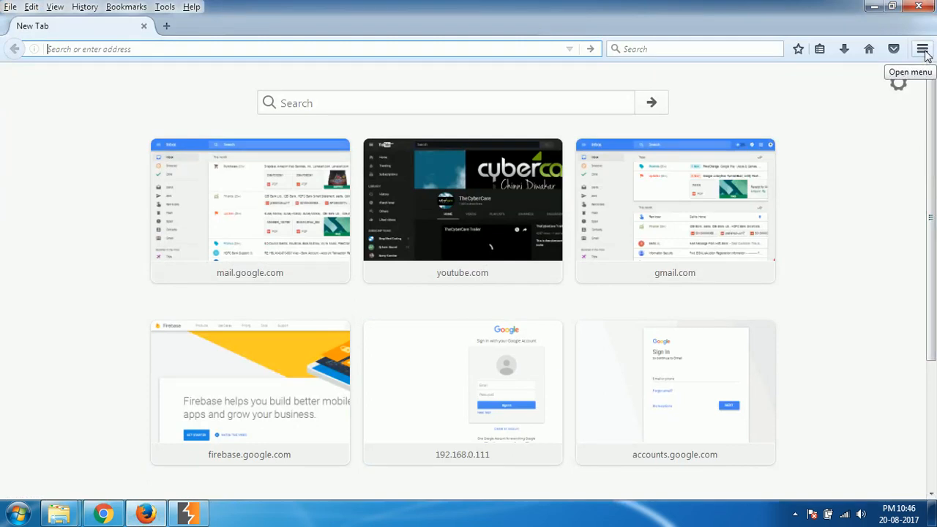
left_click(923, 49)
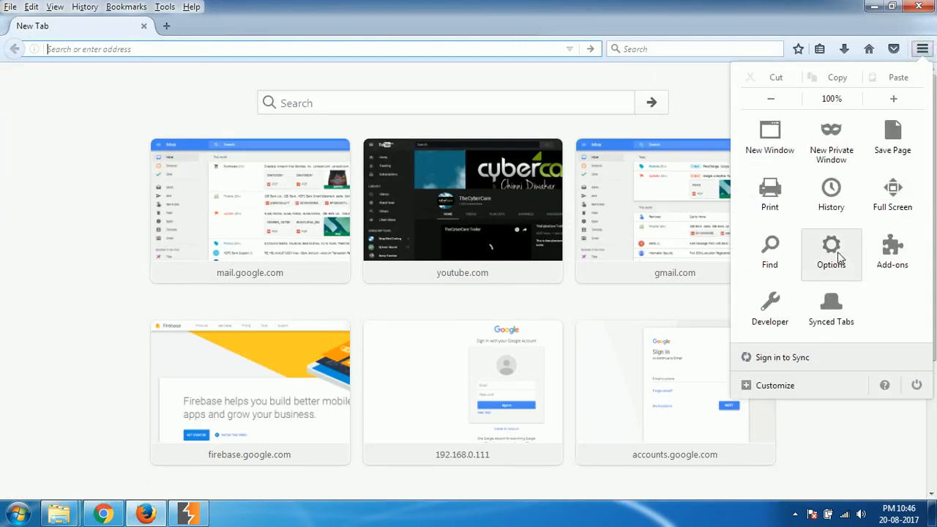
left_click(164, 6)
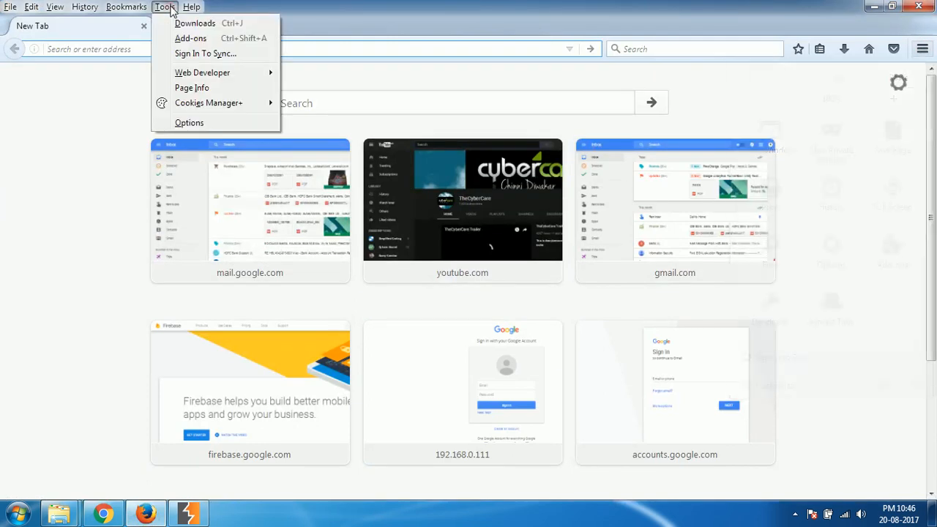
mouse_move(185, 134)
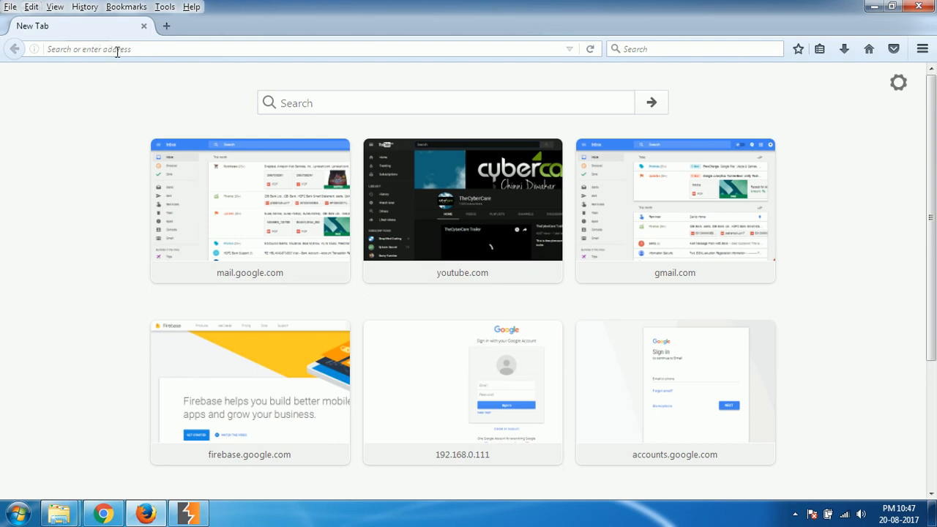
left_click(165, 6)
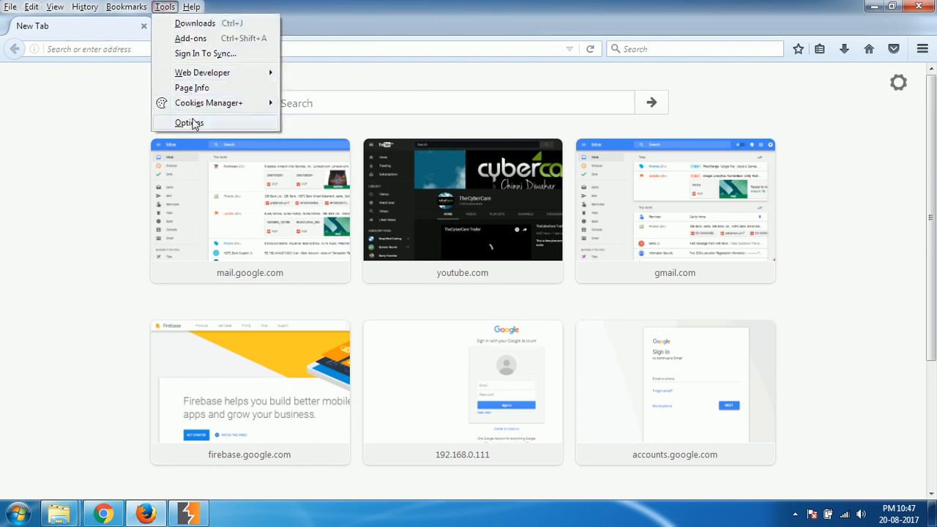
left_click(189, 122)
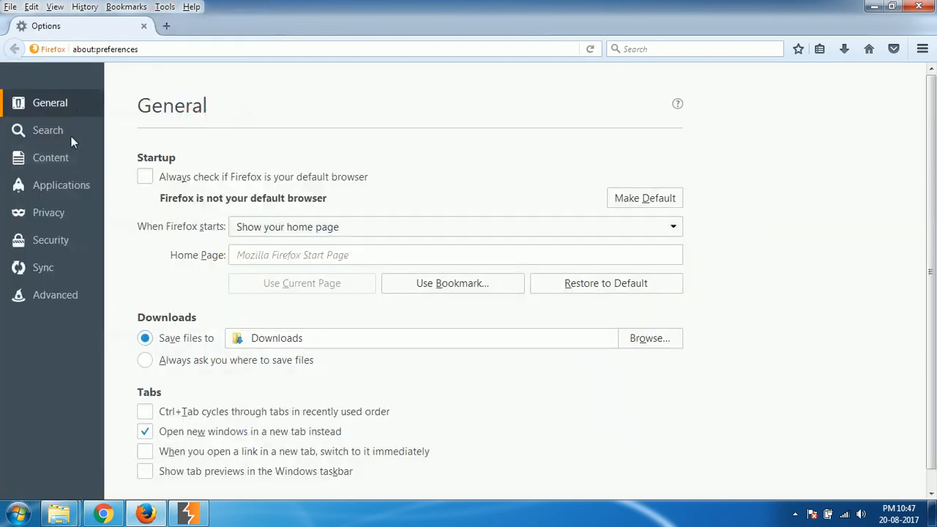
left_click(54, 294)
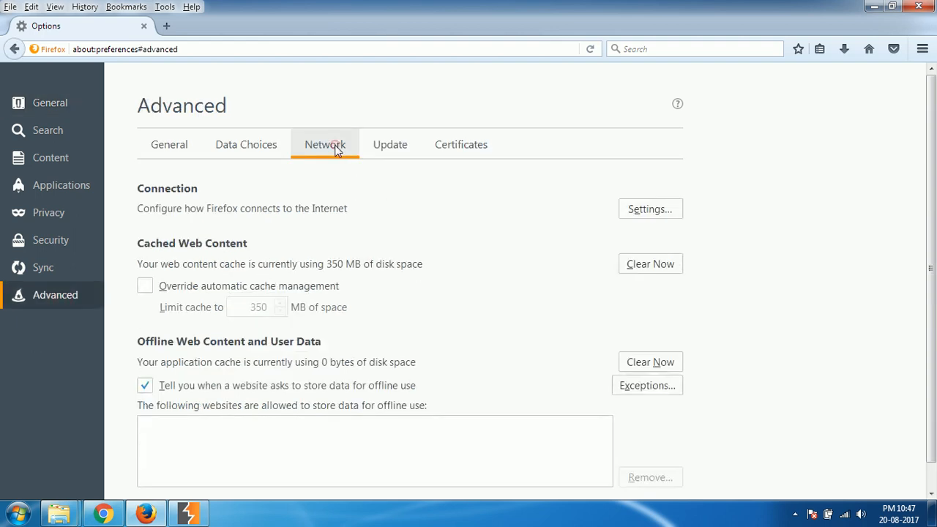
mouse_move(591, 227)
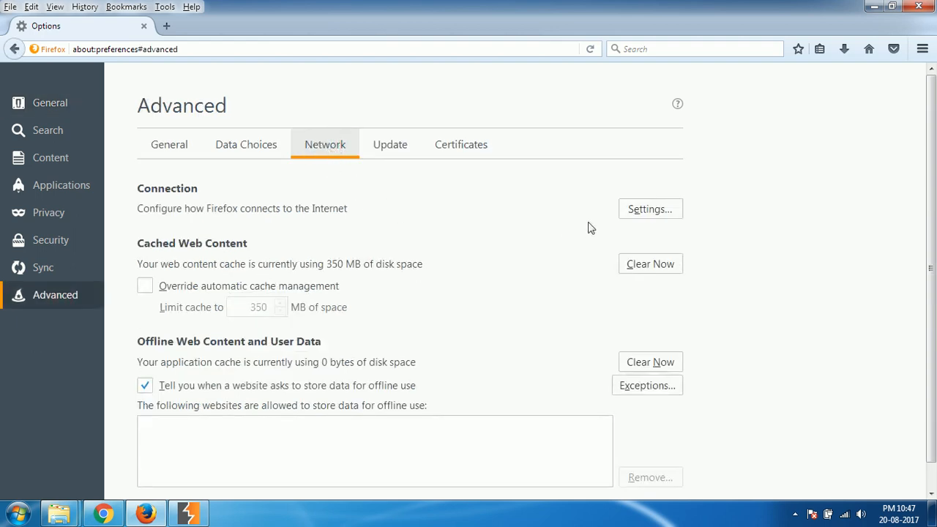
Glance at the Advanced General settings, then return to the Network tab
left_click(169, 145)
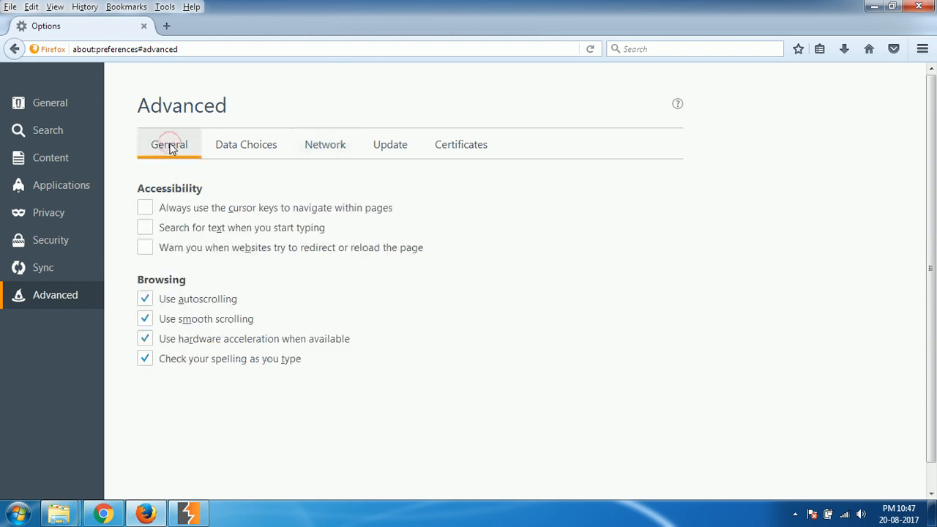
left_click(325, 144)
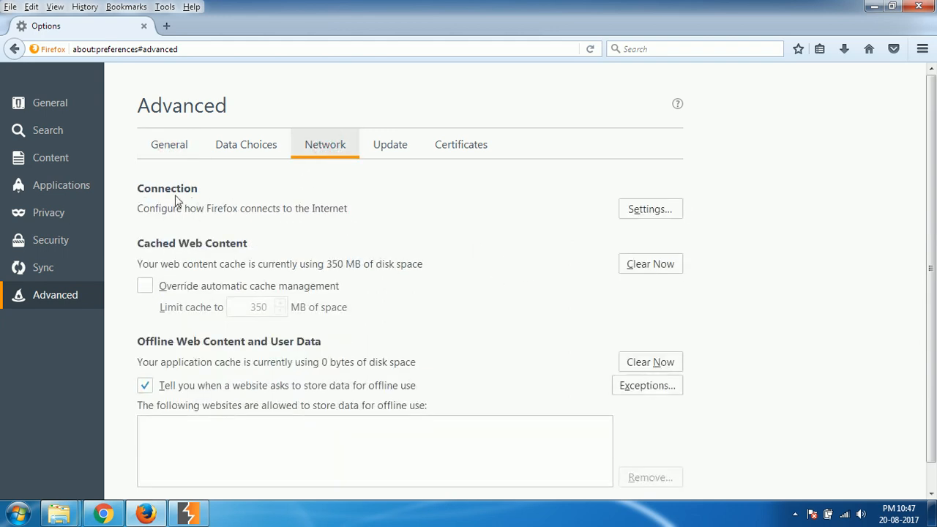
Set a manual proxy of 127.0.0.1 port 8080 for all protocols
left_click(650, 208)
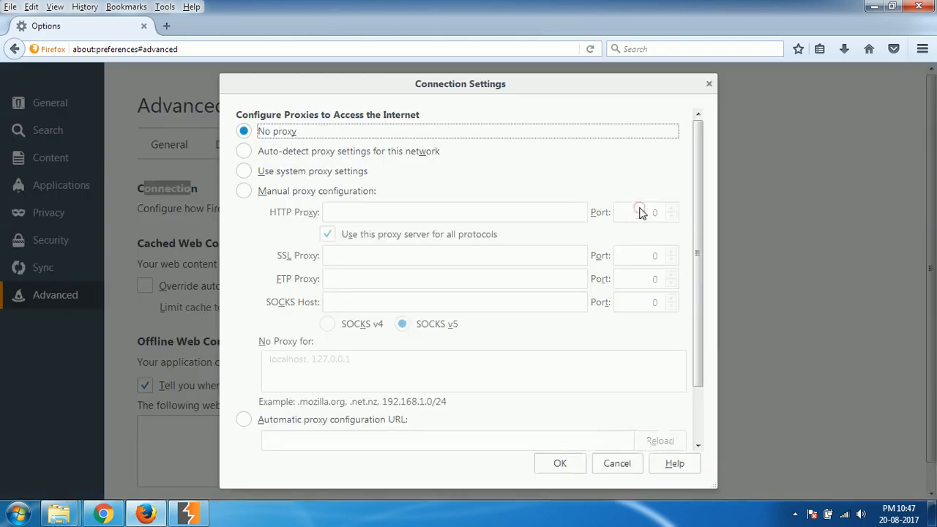
mouse_move(640, 212)
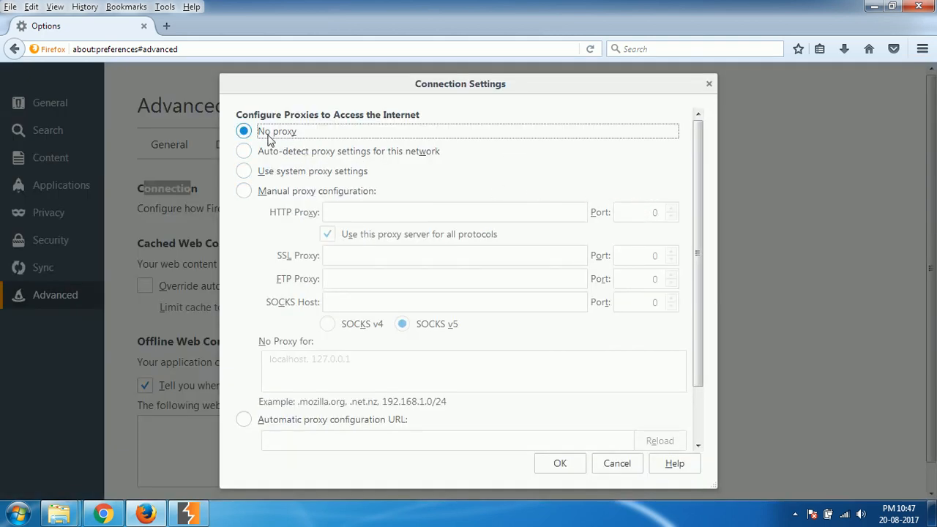
mouse_move(379, 174)
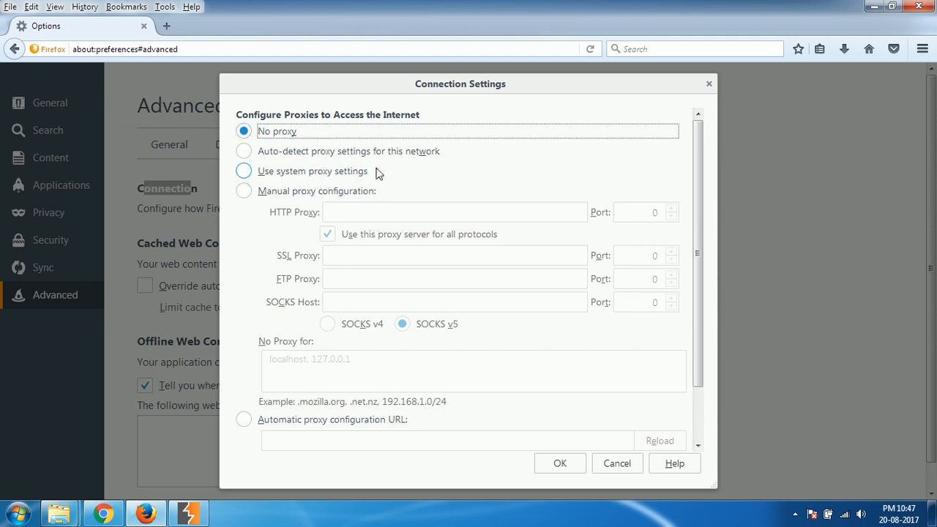
left_click(243, 191)
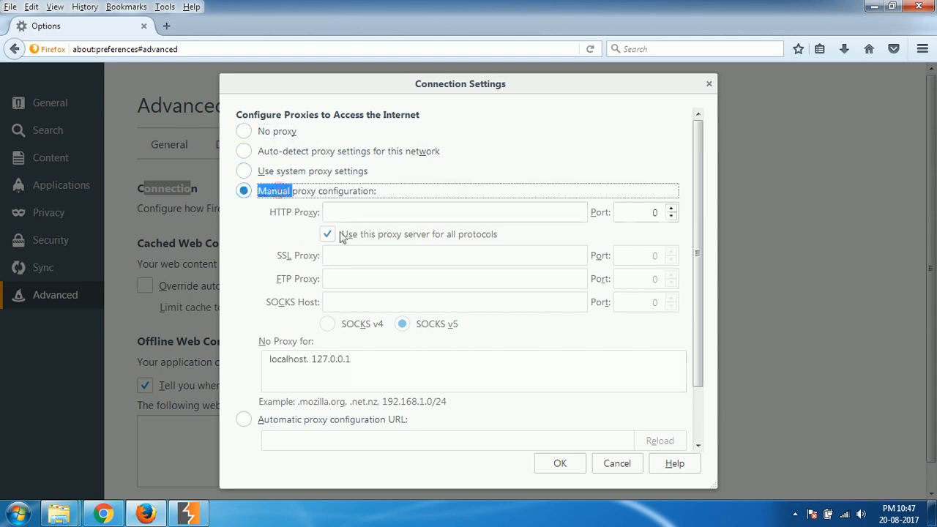
left_click(454, 211)
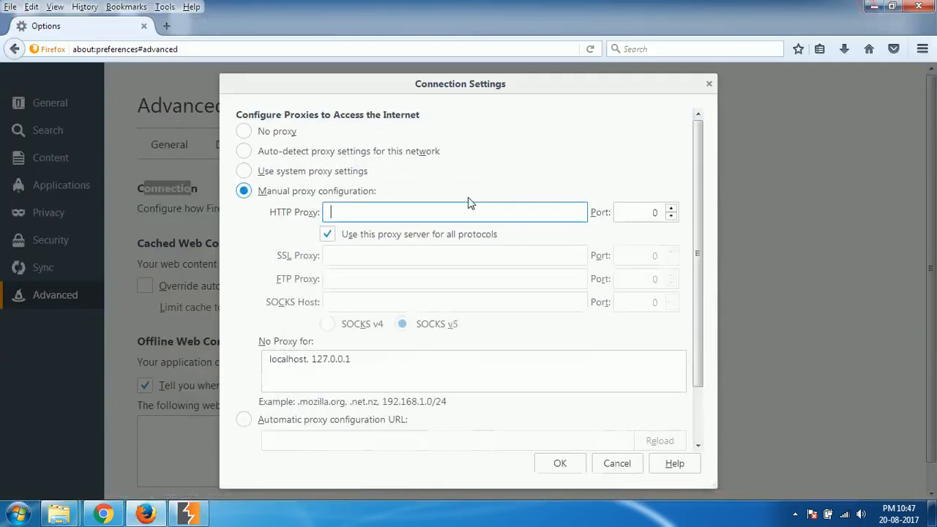
type("127.0.0.1")
left_click(646, 212)
type("8080")
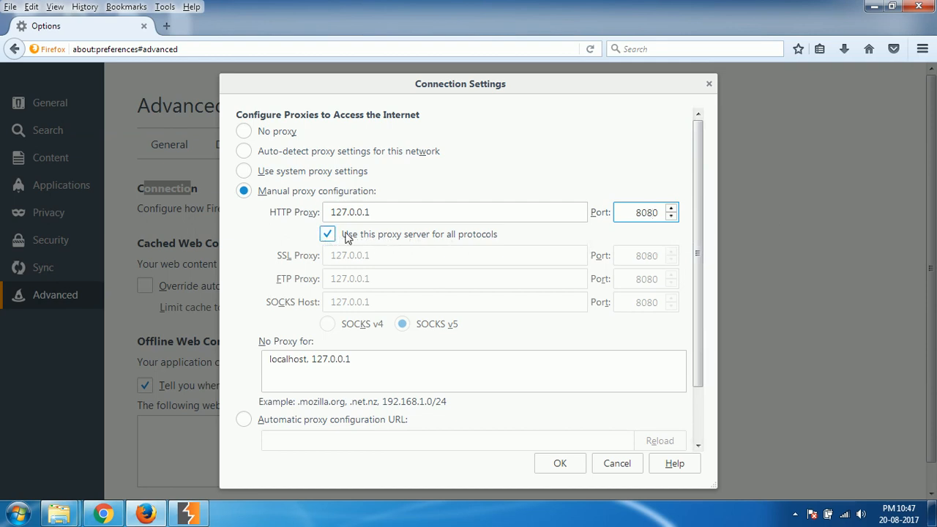
mouse_move(333, 242)
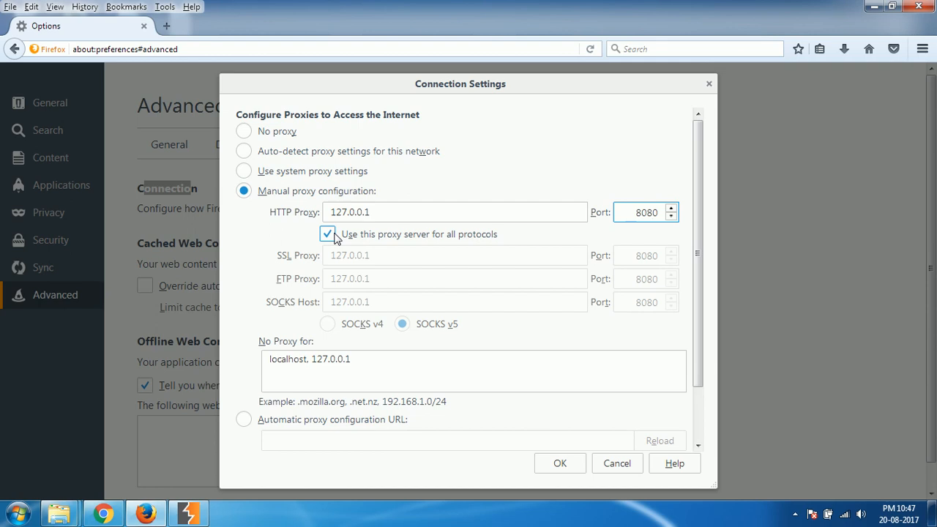
left_click(645, 213)
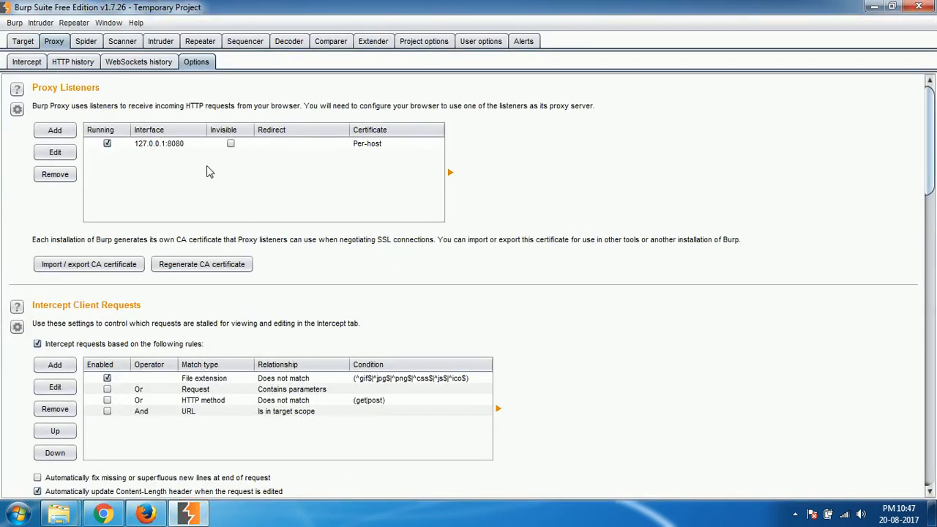
mouse_move(196, 167)
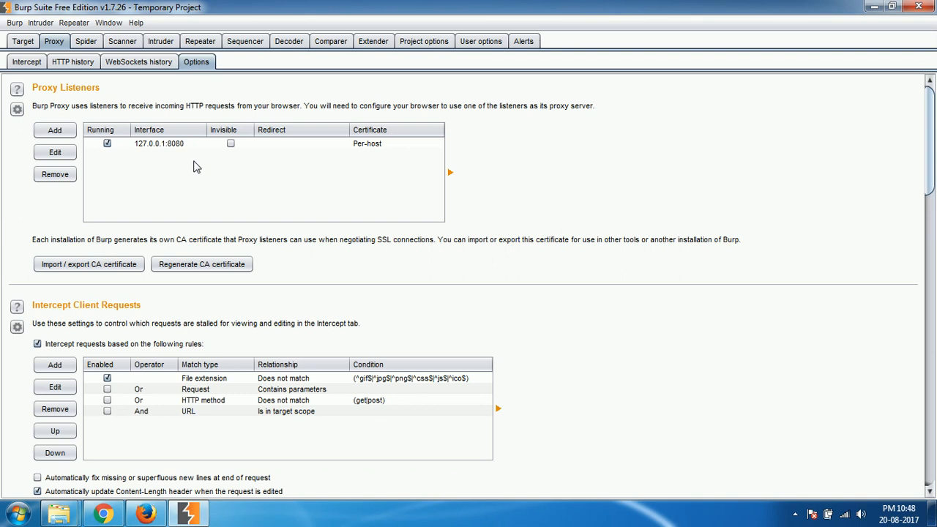
Select and remove the 127.0.0.1:8080 listener, confirming with Yes
left_click(159, 142)
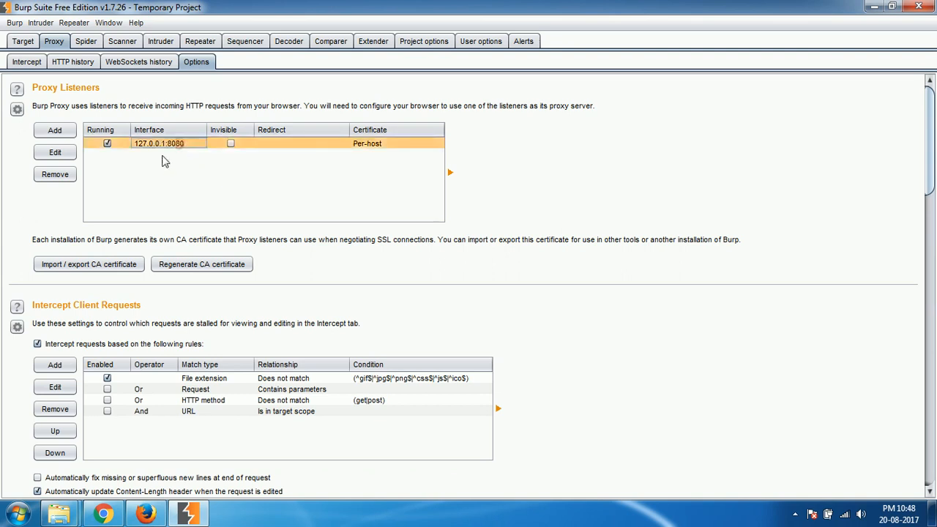
left_click(55, 173)
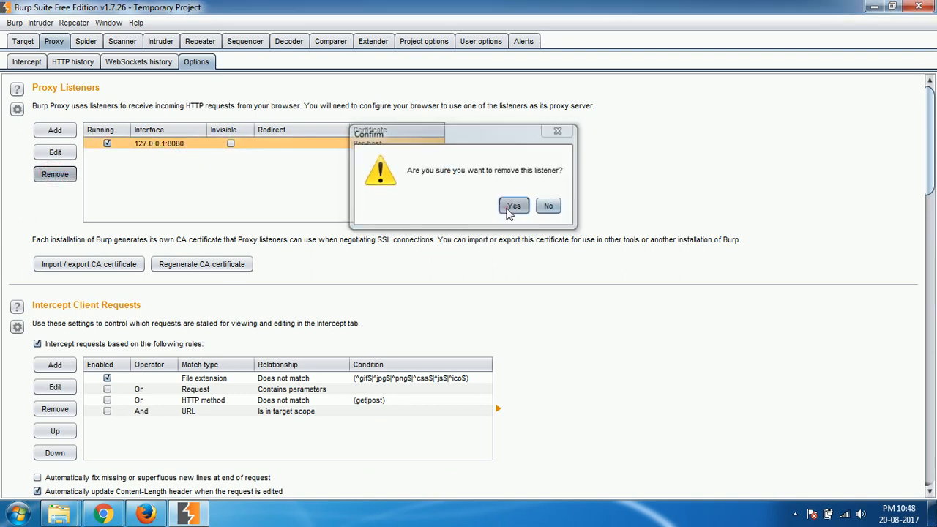
left_click(513, 206)
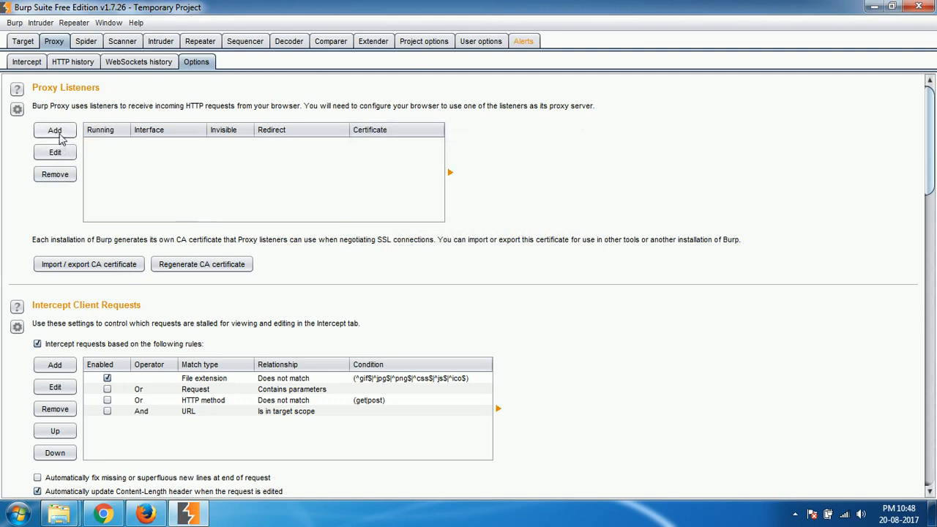
Add a proxy listener on port 8181 bound to specific address 192.168.0.100
left_click(54, 130)
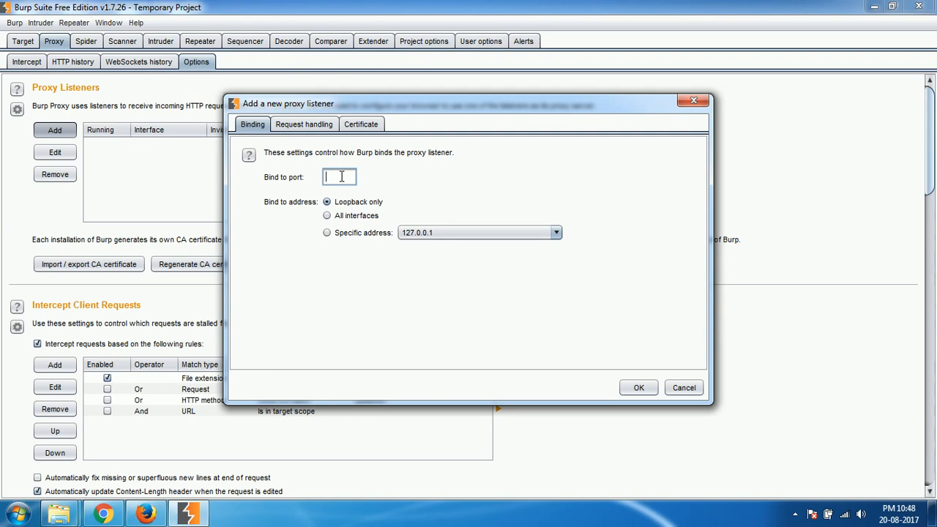
type("81")
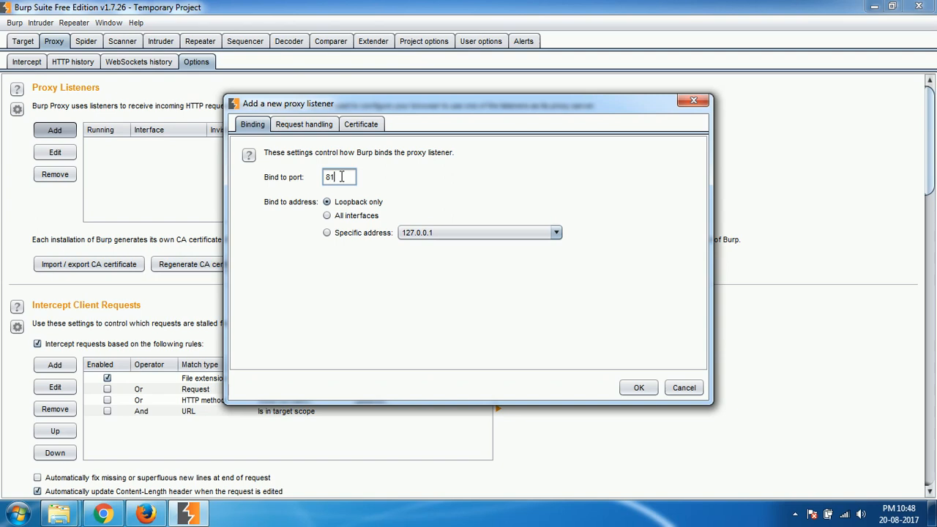
type("81")
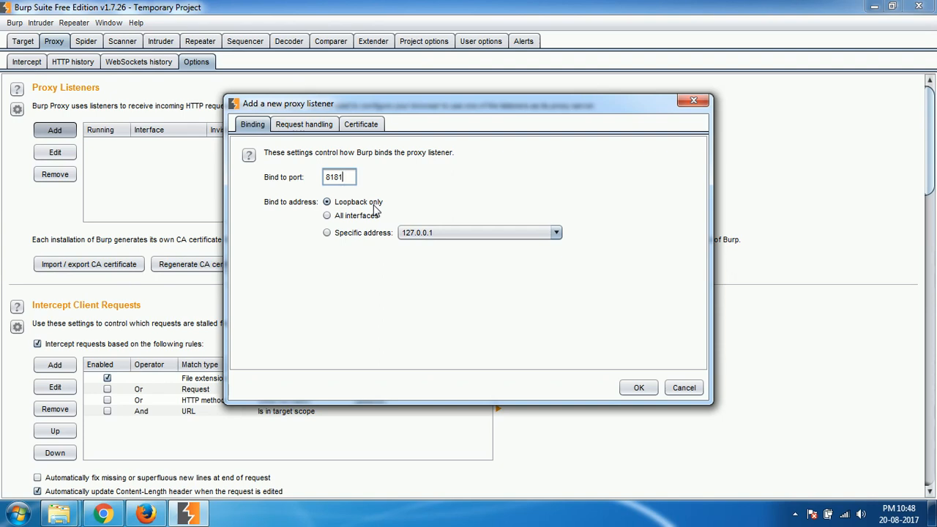
left_click(327, 232)
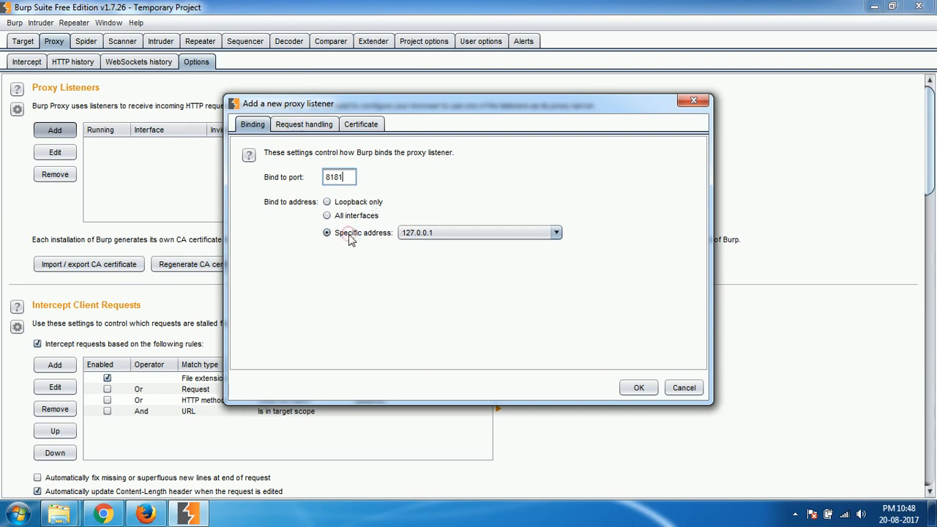
left_click(555, 232)
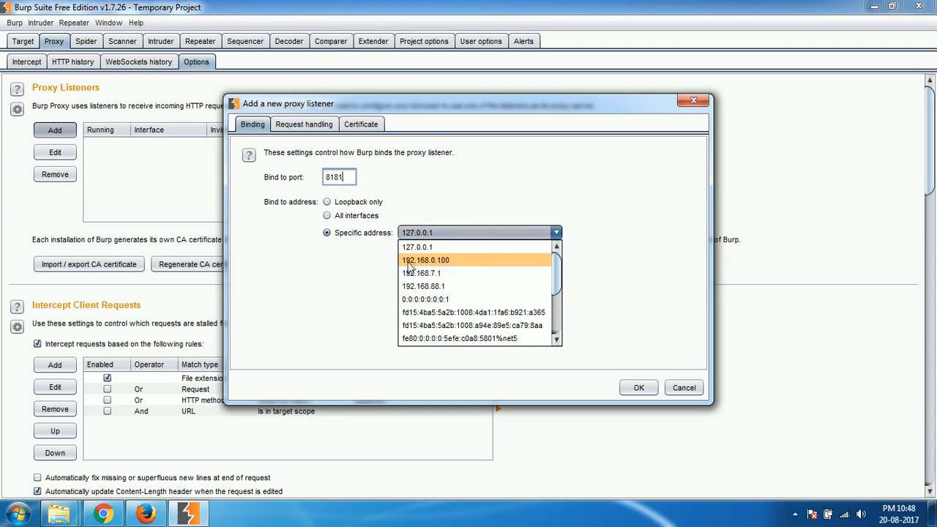
mouse_move(437, 261)
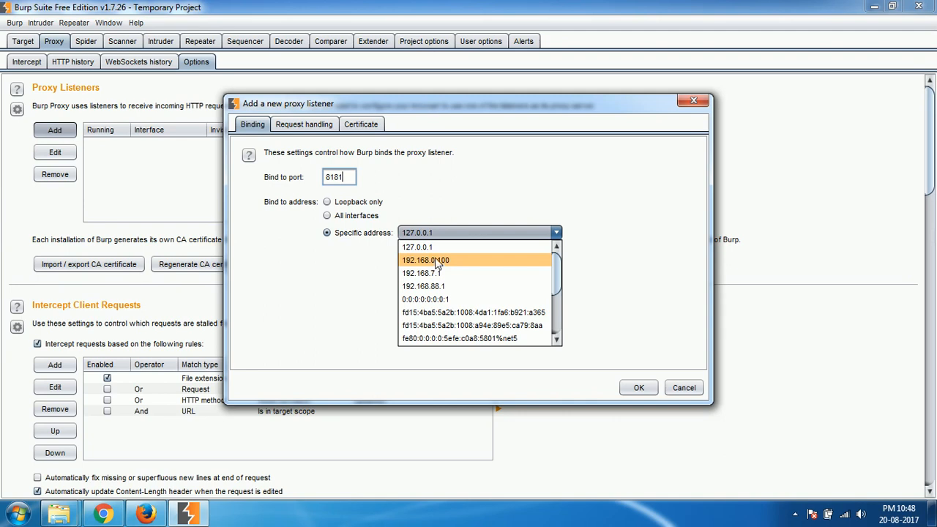
left_click(637, 388)
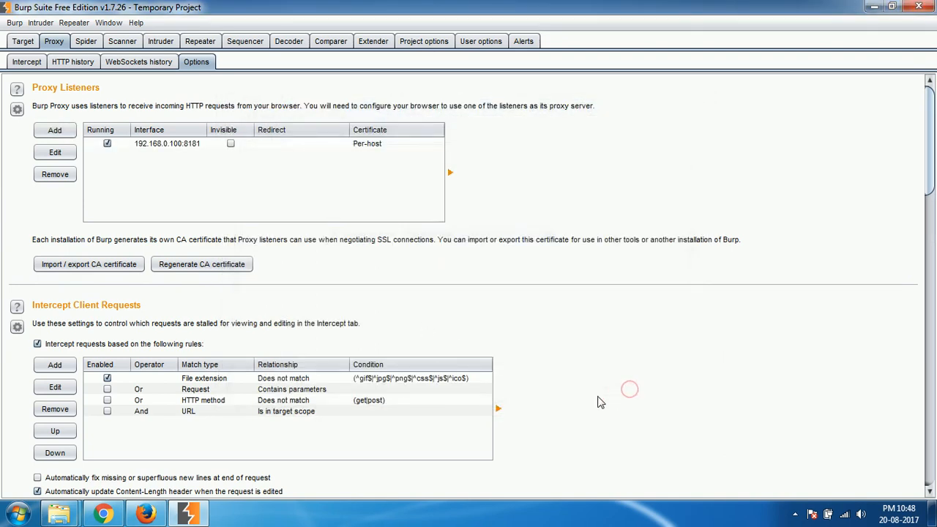
mouse_move(157, 150)
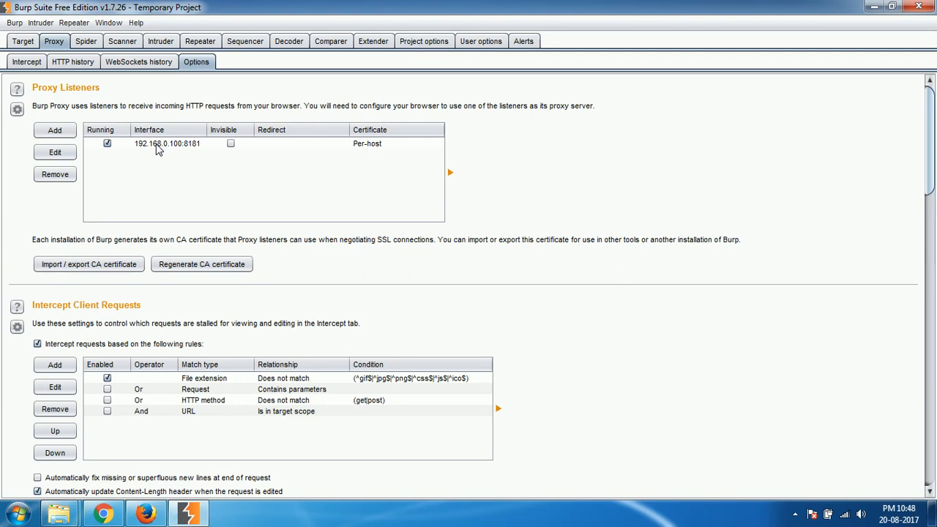
mouse_move(248, 161)
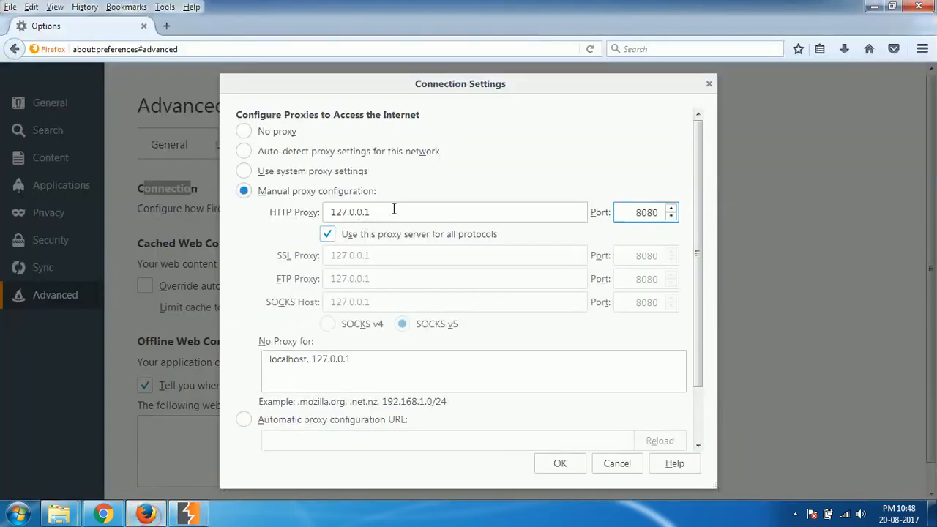
Set Firefox's manual proxy to 192.168.0.100 port 8181 for all protocols and confirm
type("192.")
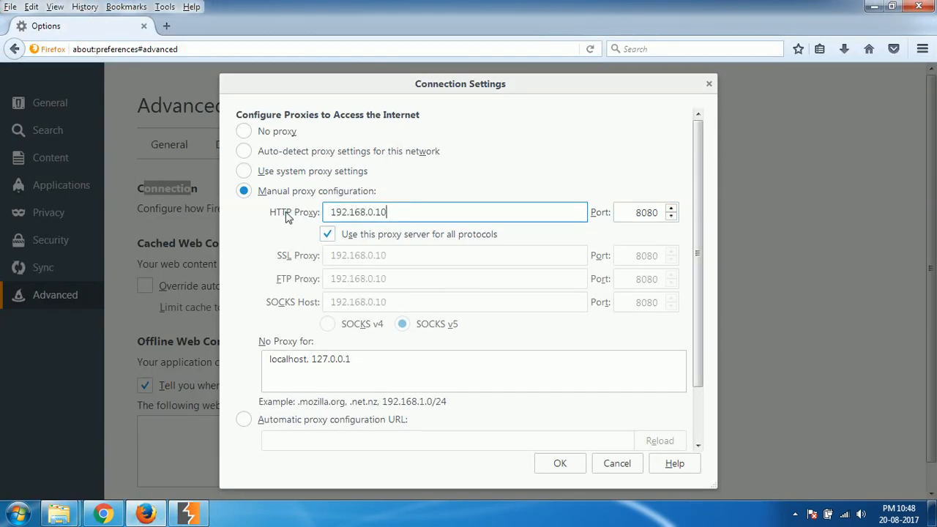
type("0")
left_click(646, 212)
type("8")
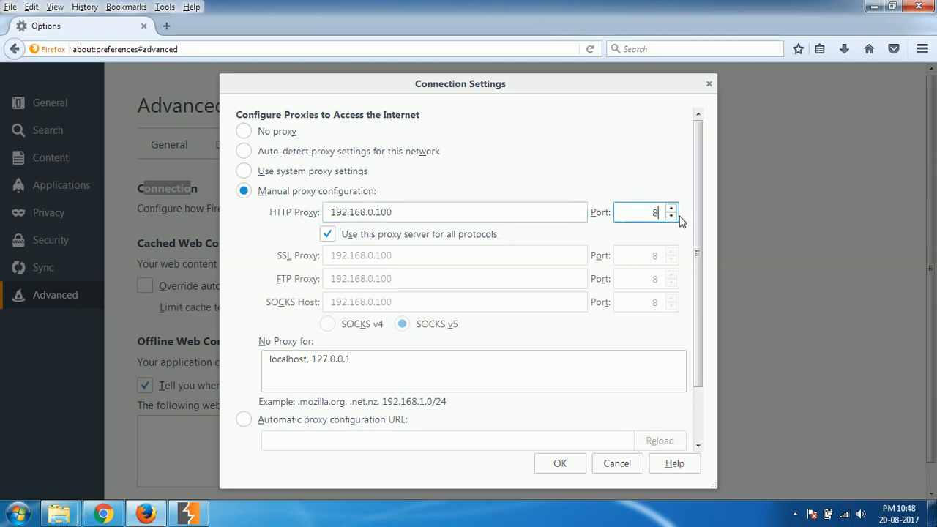
type("181")
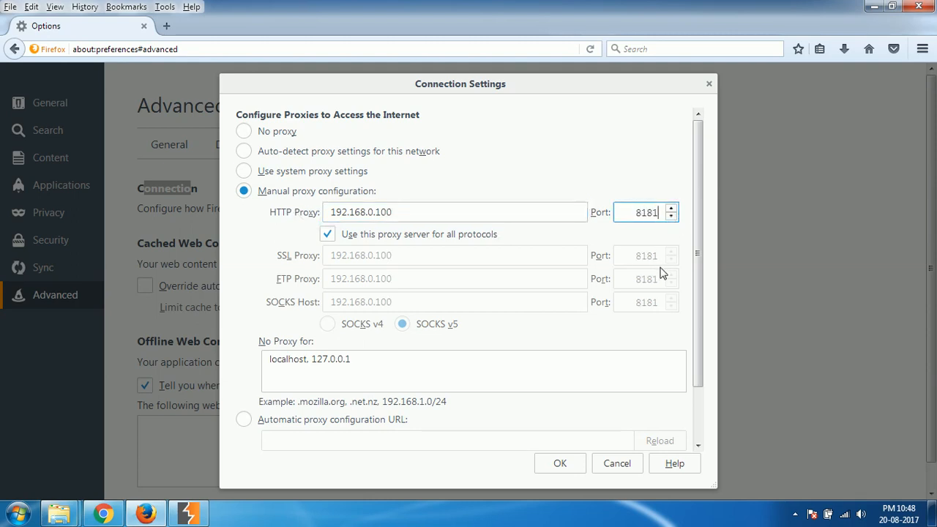
mouse_move(652, 289)
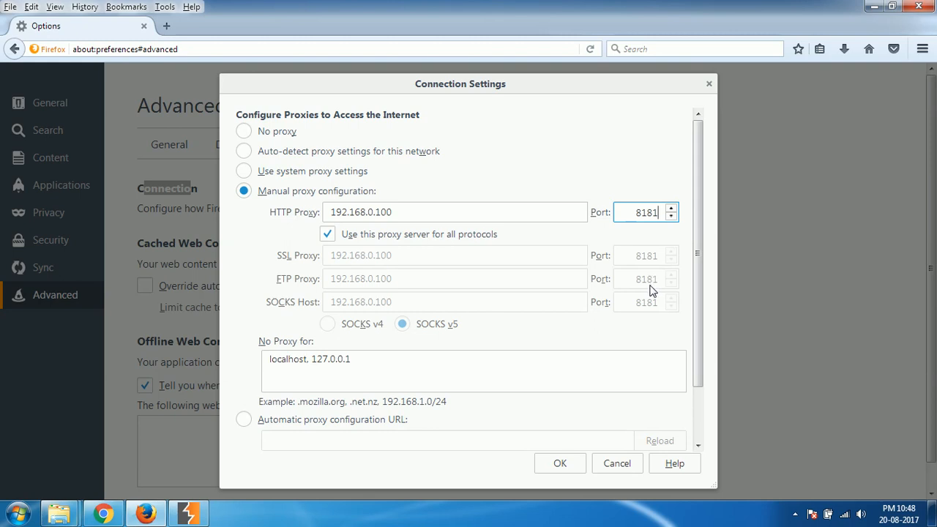
mouse_move(364, 212)
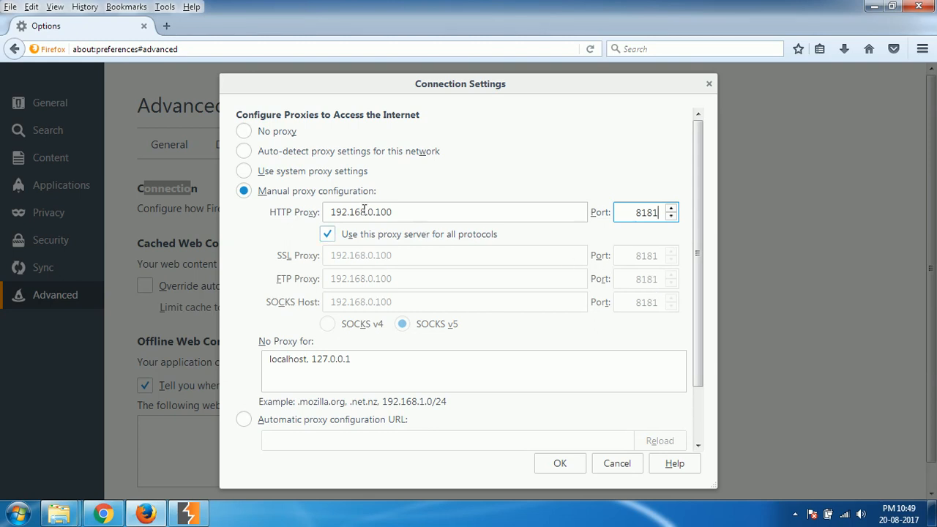
mouse_move(440, 209)
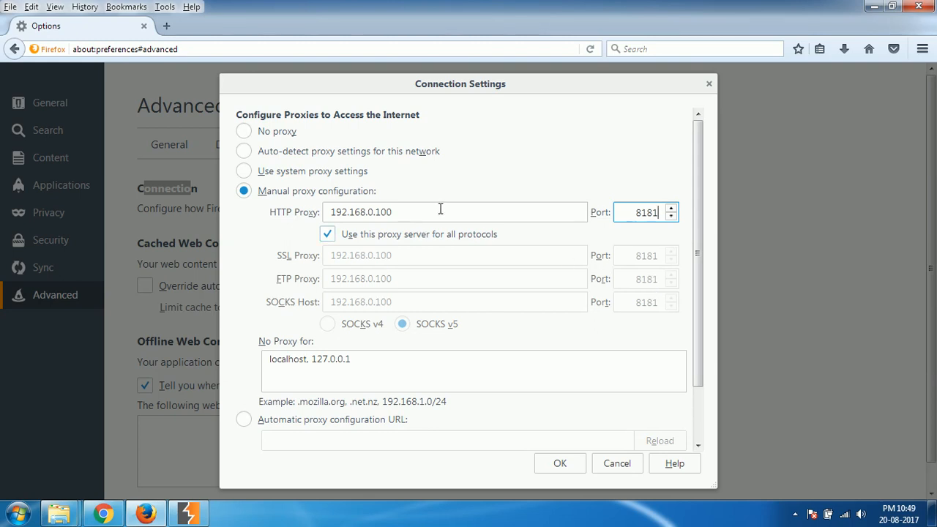
mouse_move(560, 463)
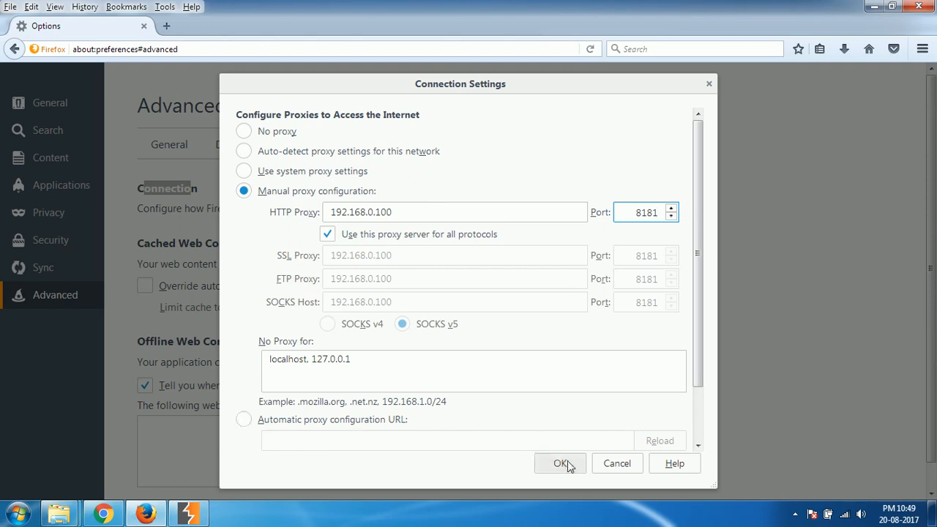
left_click(560, 463)
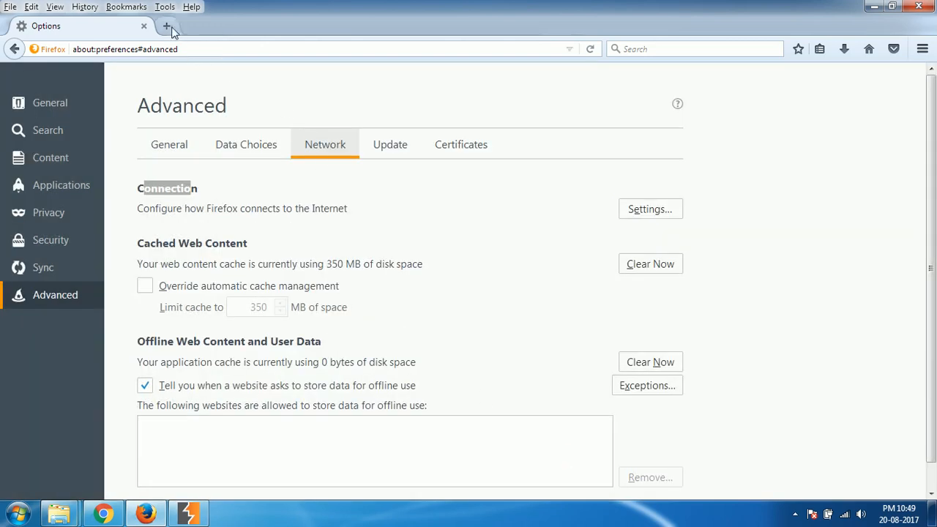
left_click(168, 27)
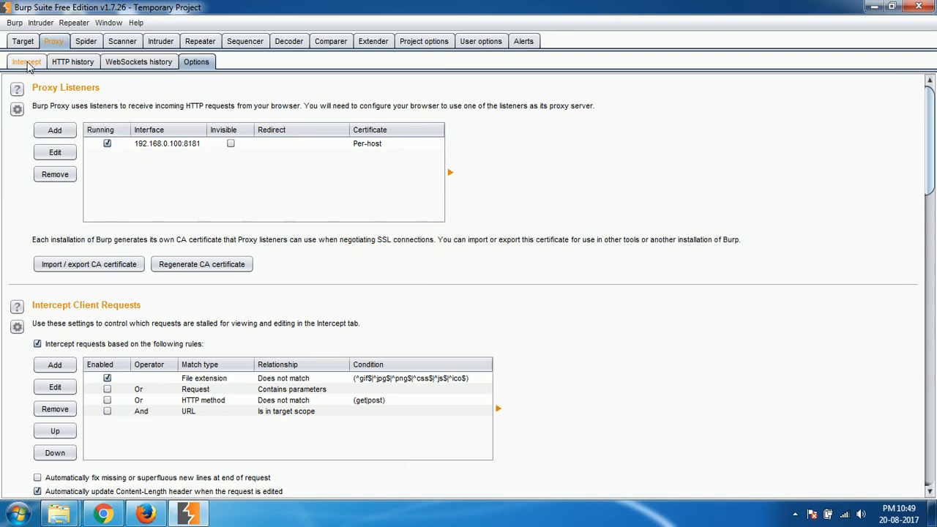
left_click(27, 62)
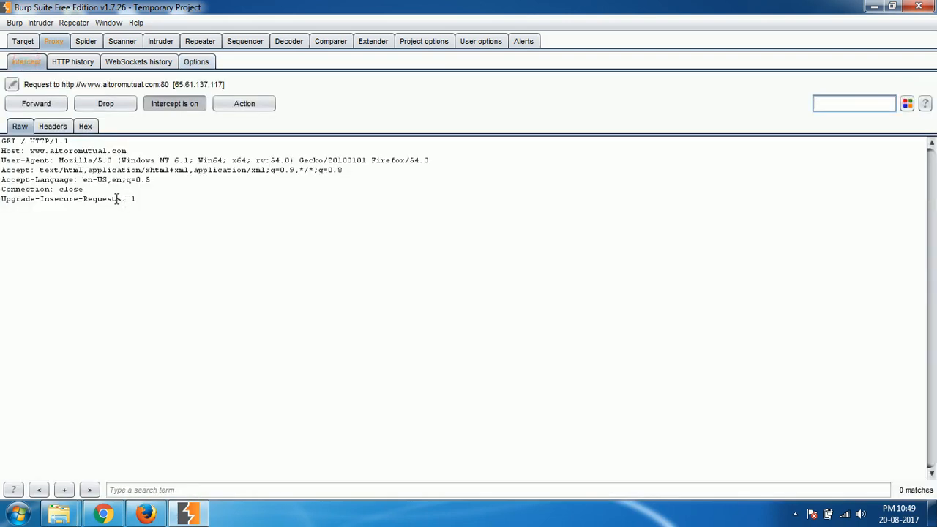
mouse_move(184, 207)
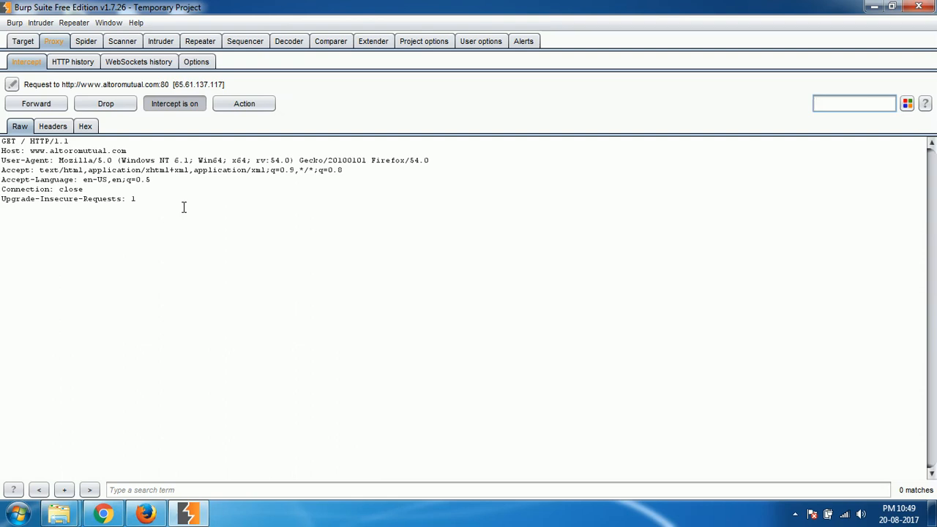
mouse_move(601, 157)
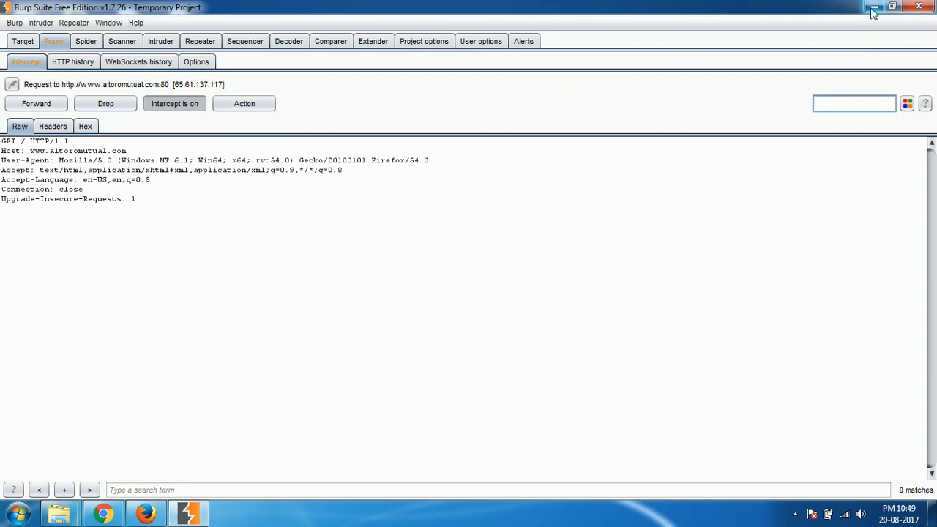
left_click(891, 7)
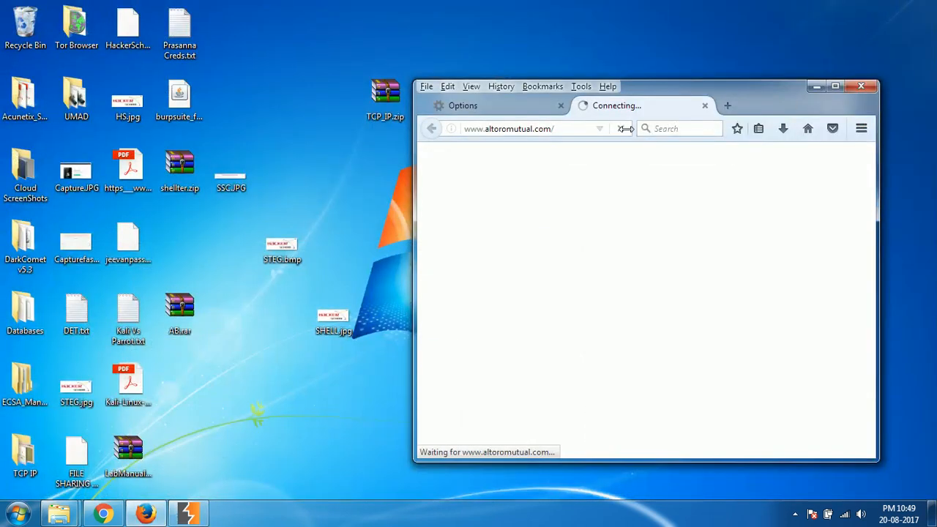
left_click(834, 86)
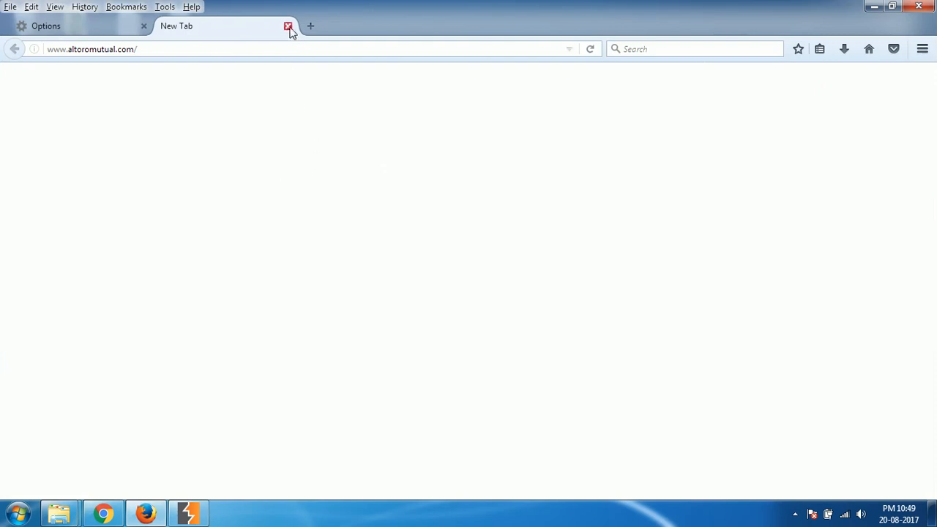
left_click(144, 26)
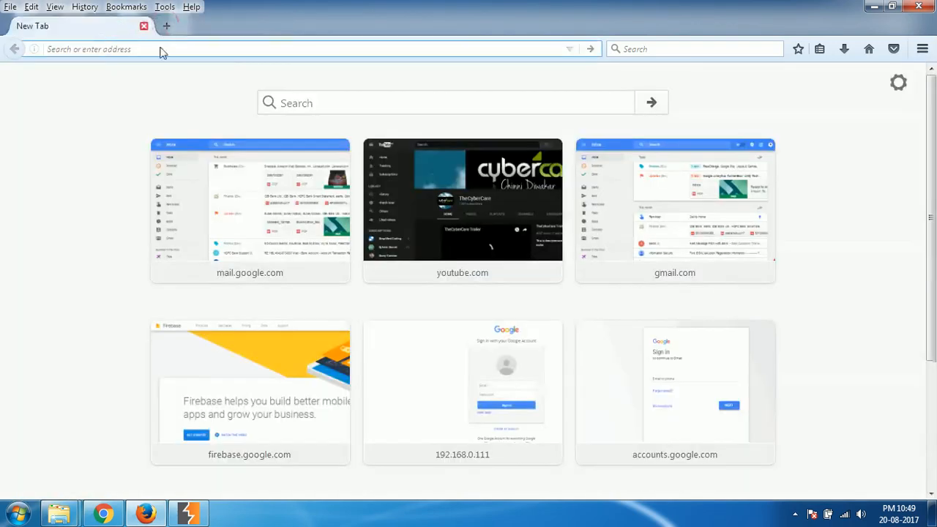
mouse_move(166, 91)
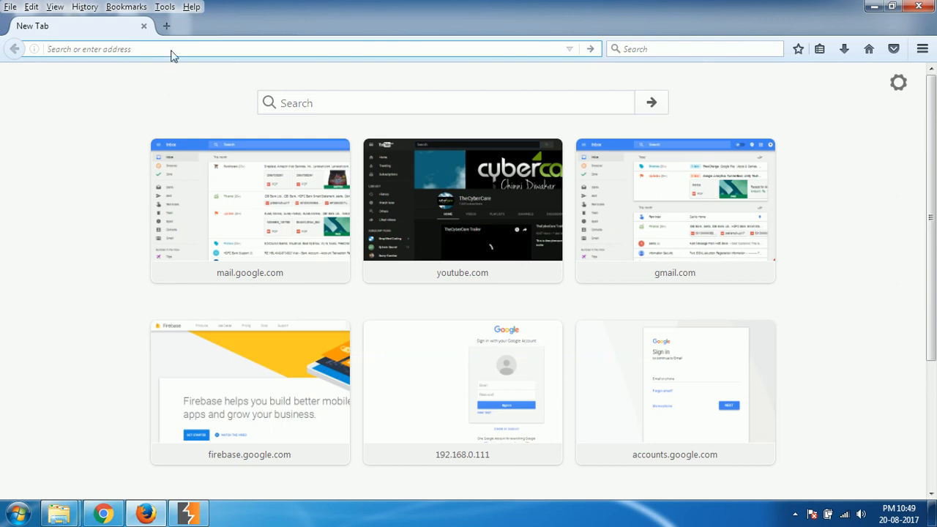
type("https://www.google.com")
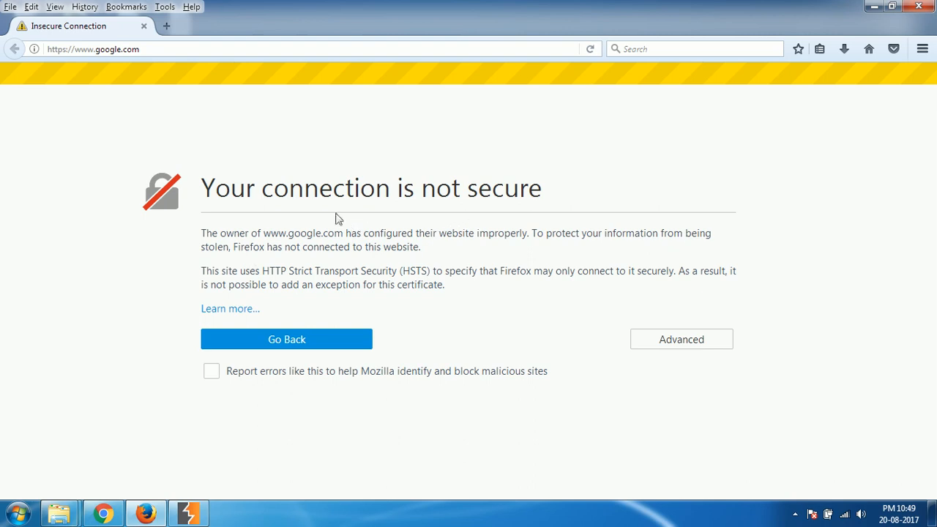
mouse_move(374, 381)
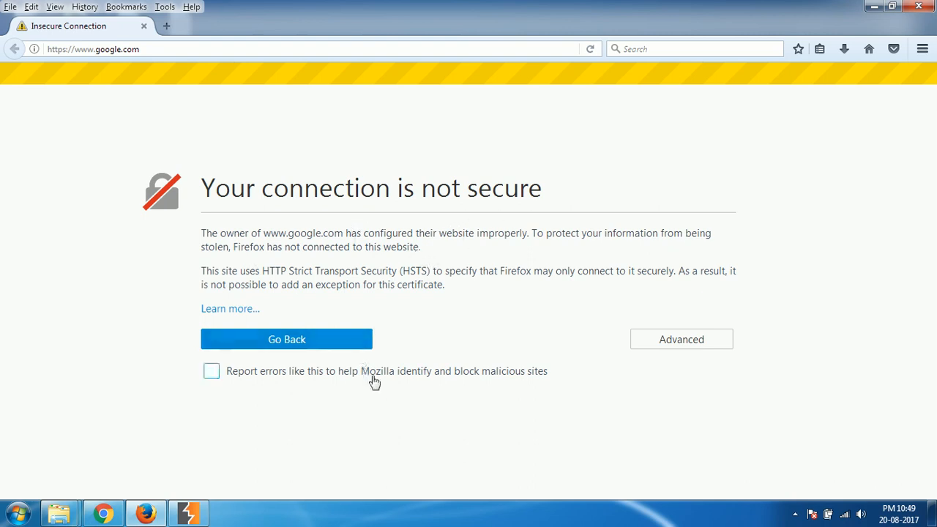
View Google's untrusted-issuer certificate details, then replace that warning tab with a fresh tab
left_click(681, 338)
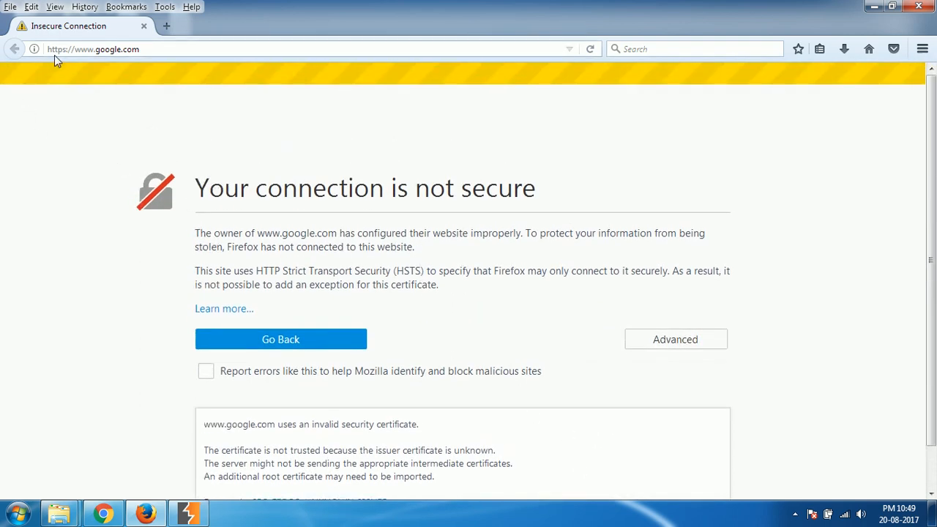
left_click(167, 26)
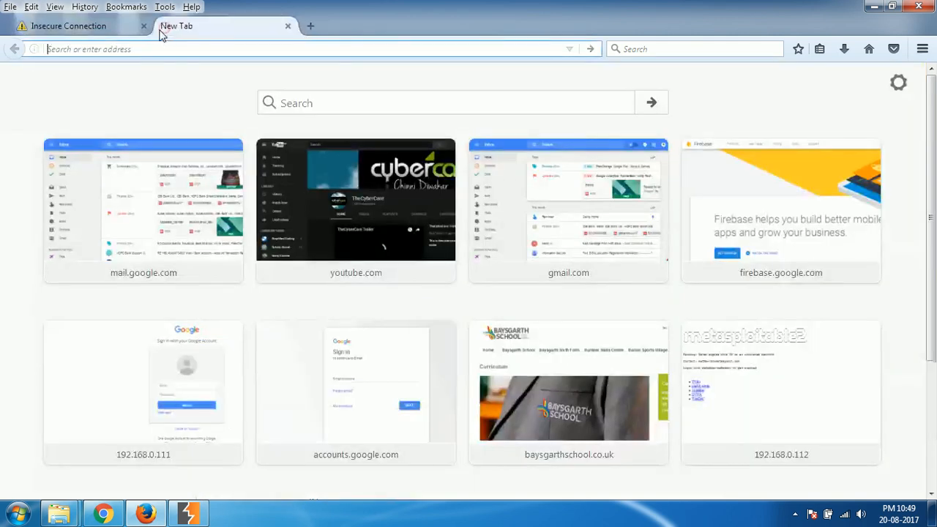
left_click(144, 25)
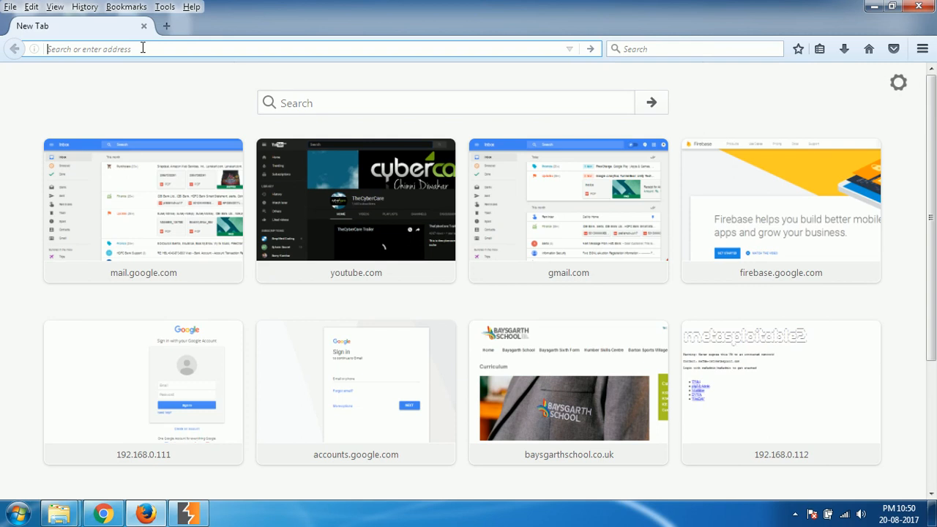
type("http://burp")
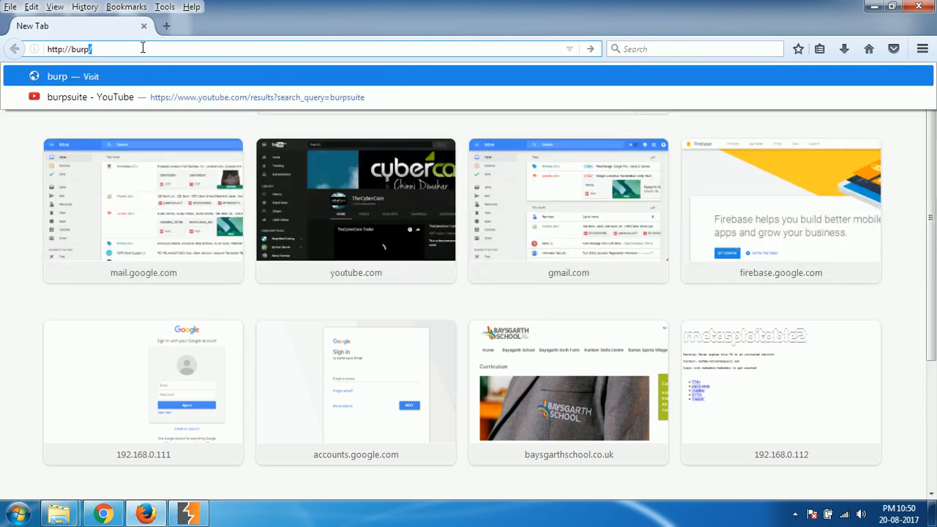
key("Return")
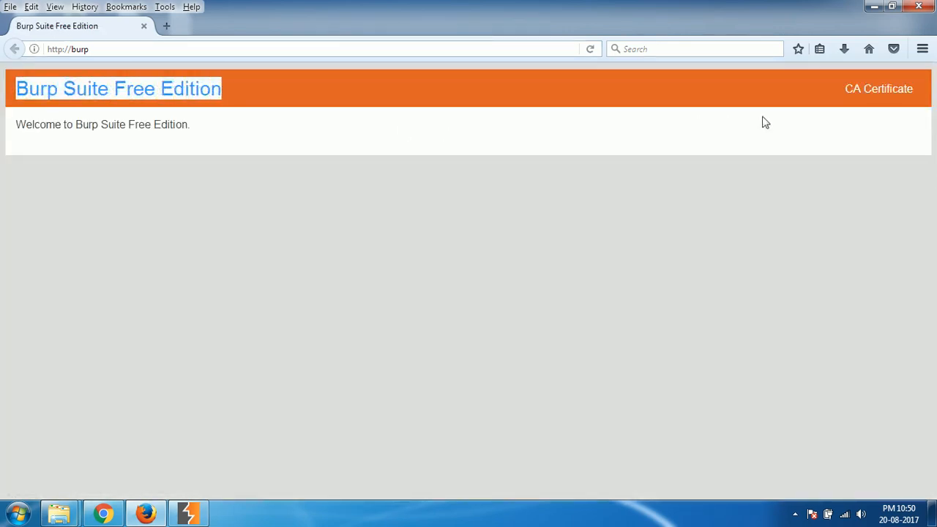
mouse_move(879, 89)
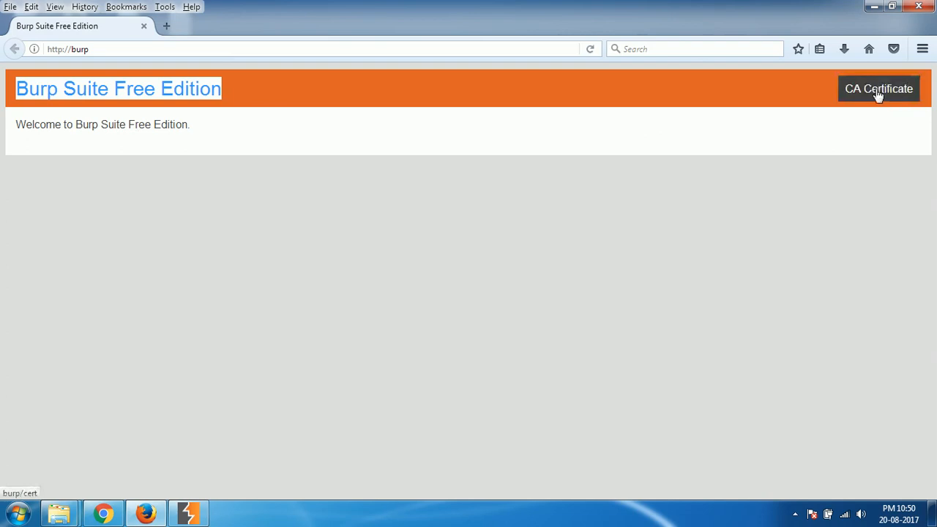
left_click(878, 89)
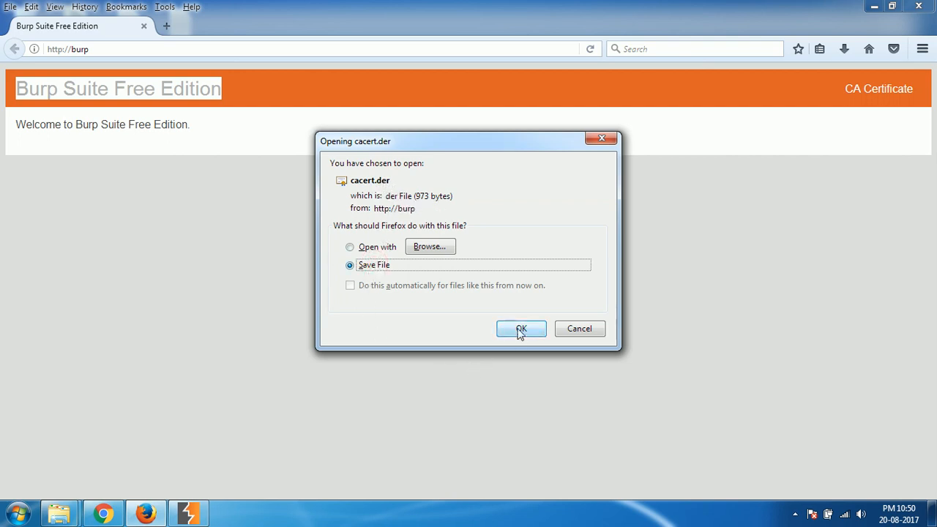
left_click(521, 328)
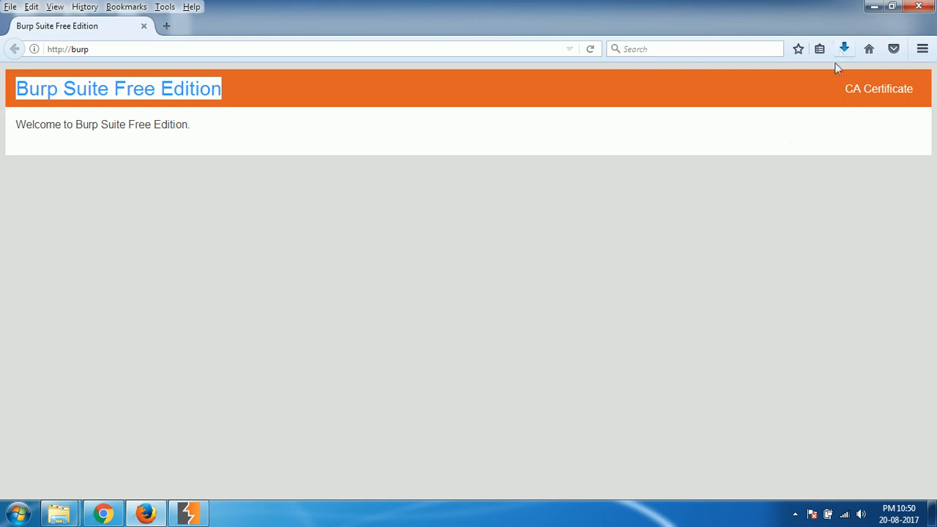
mouse_move(586, 280)
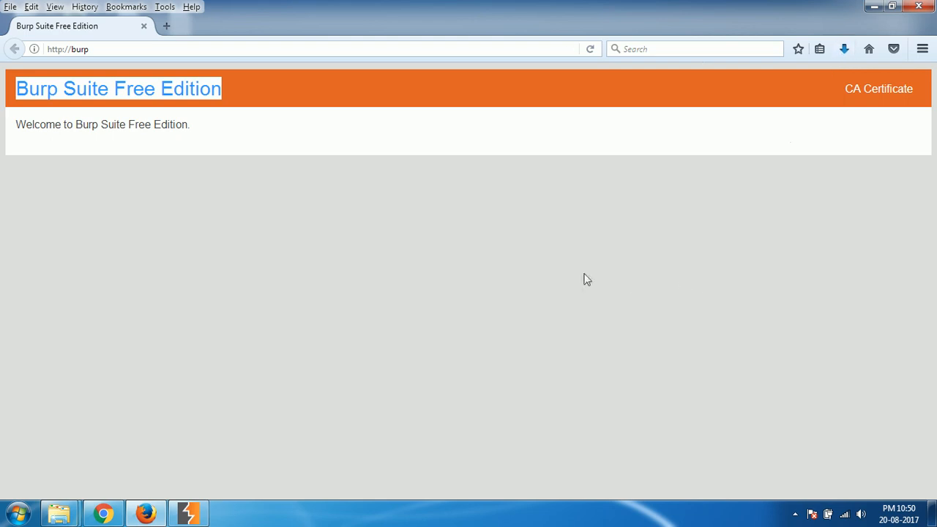
Reach the Certificate Manager through Options > Advanced > Certificates > View Certificates
left_click(922, 49)
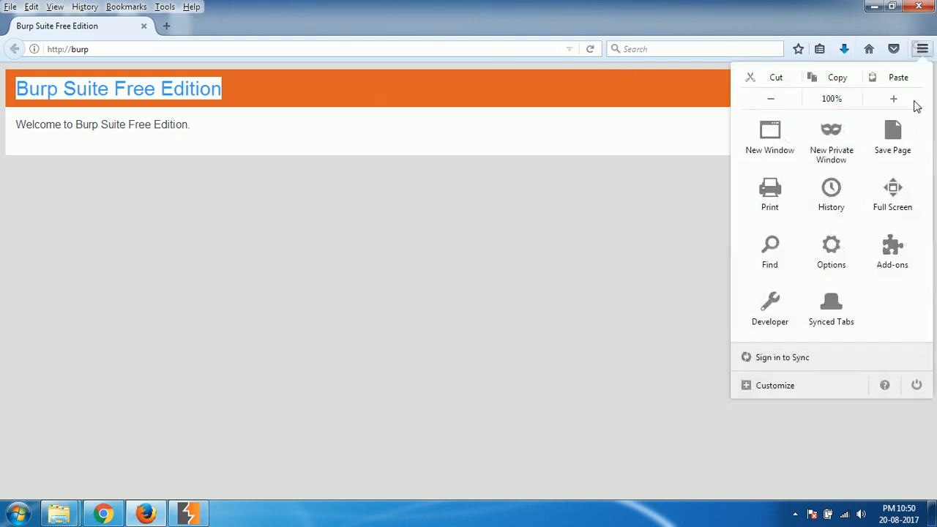
left_click(830, 251)
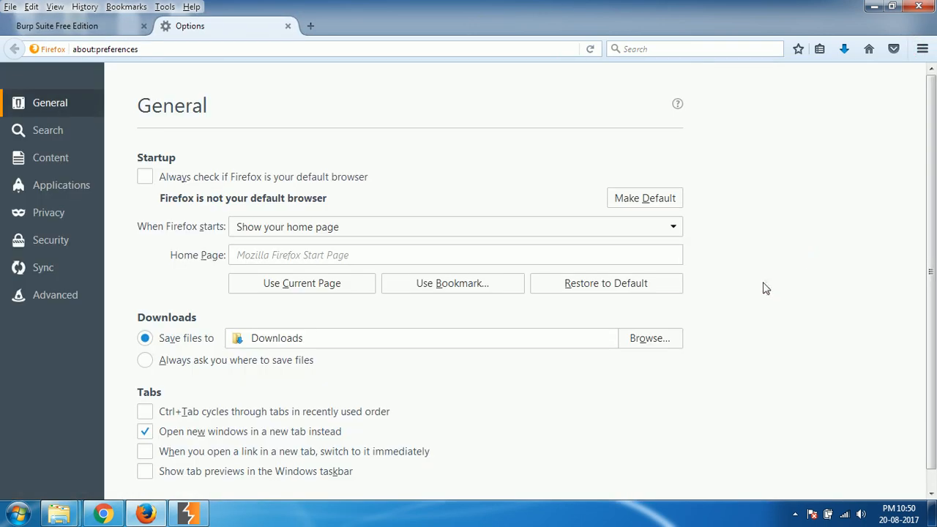
mouse_move(55, 294)
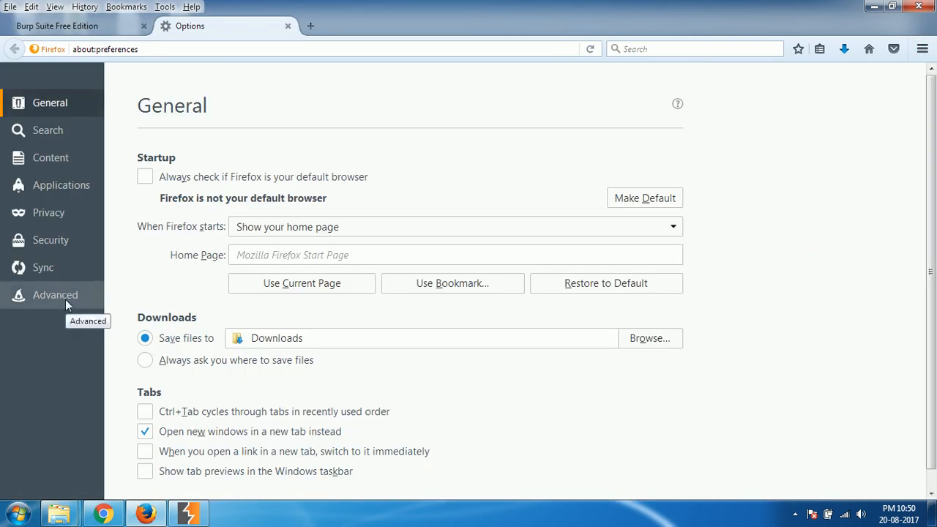
left_click(55, 294)
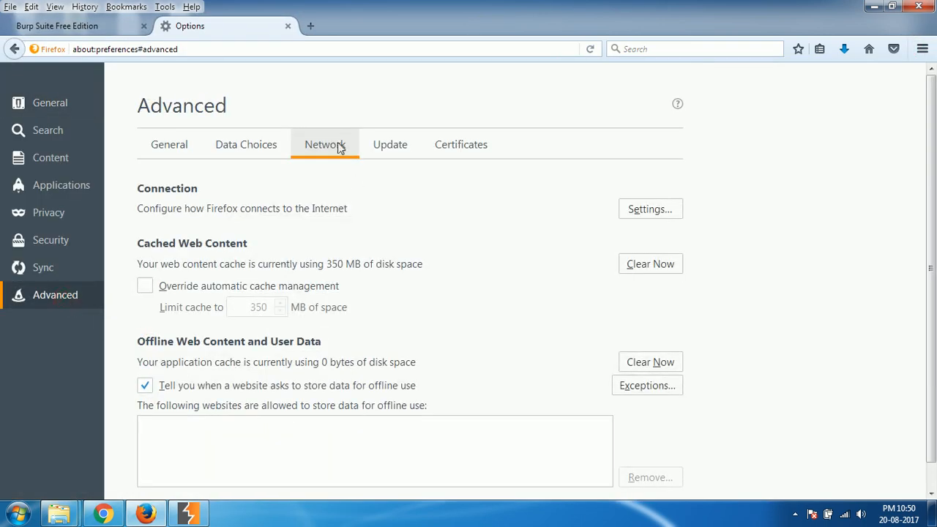
mouse_move(370, 194)
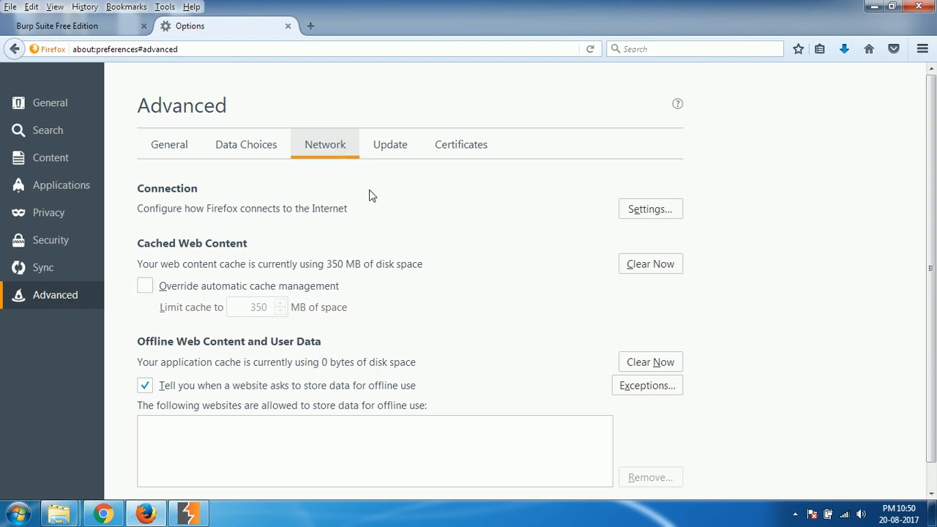
mouse_move(461, 144)
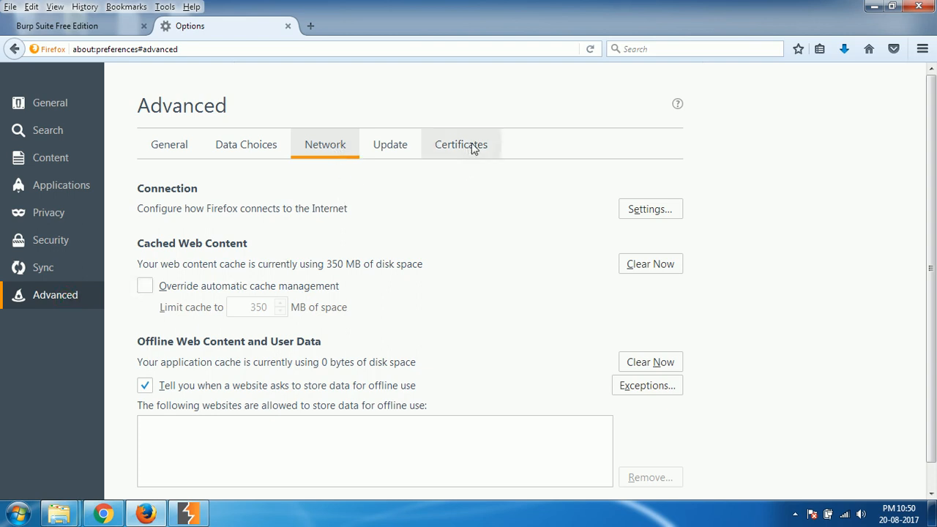
left_click(461, 144)
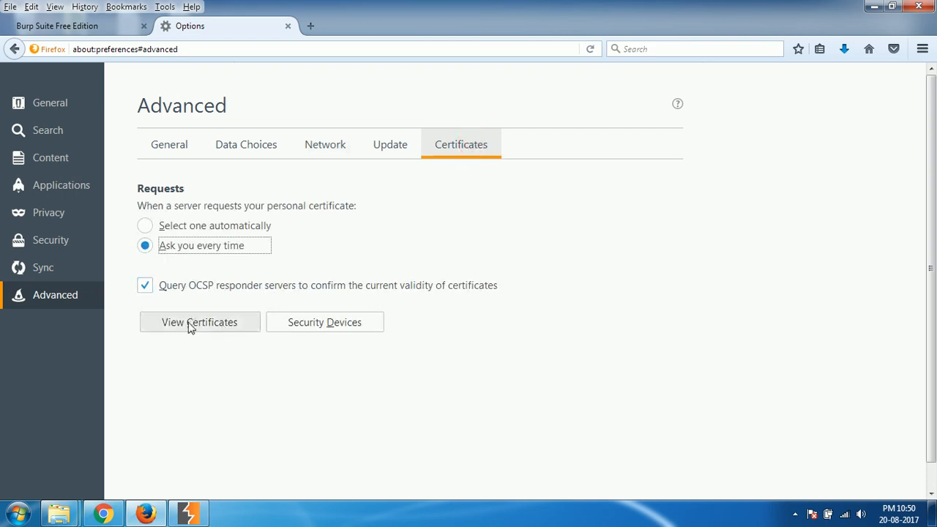
mouse_move(209, 328)
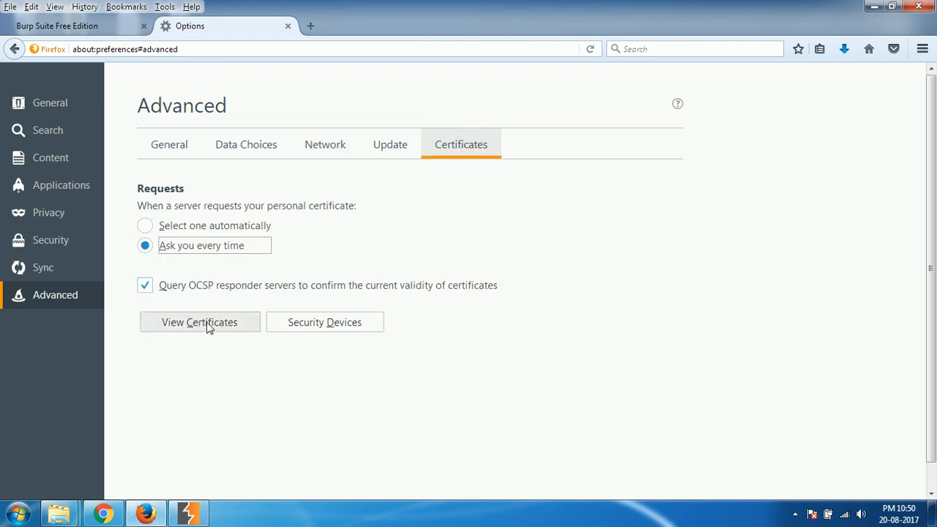
left_click(199, 322)
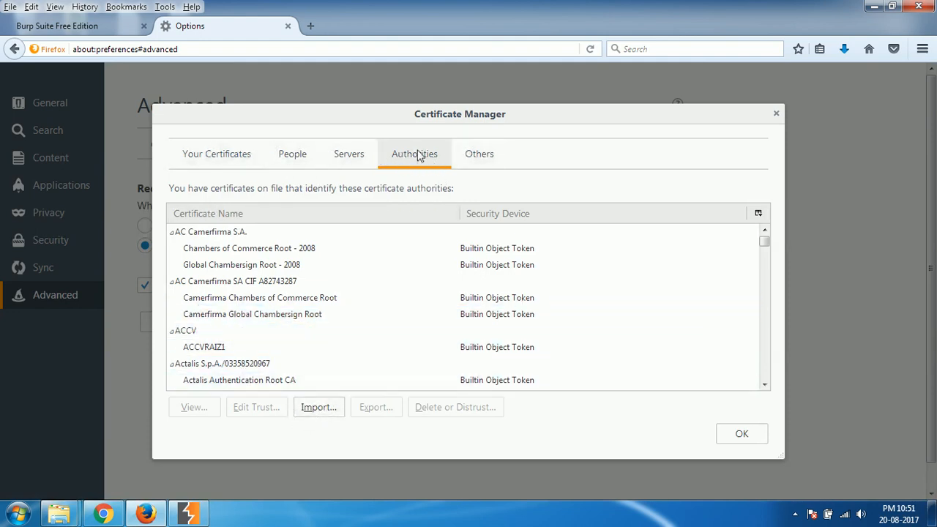
mouse_move(318, 407)
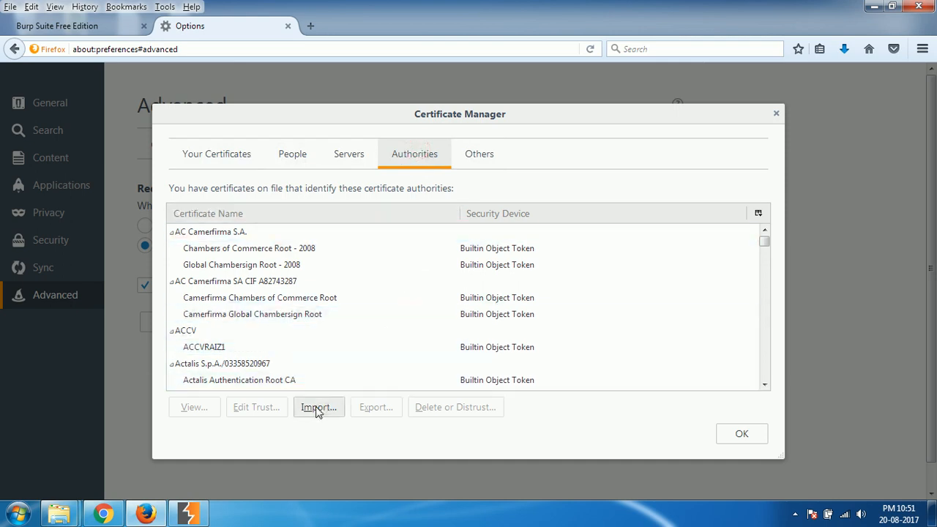
Import cacert.der from Downloads, trusting the PortSwigger CA for websites and software developers
left_click(319, 407)
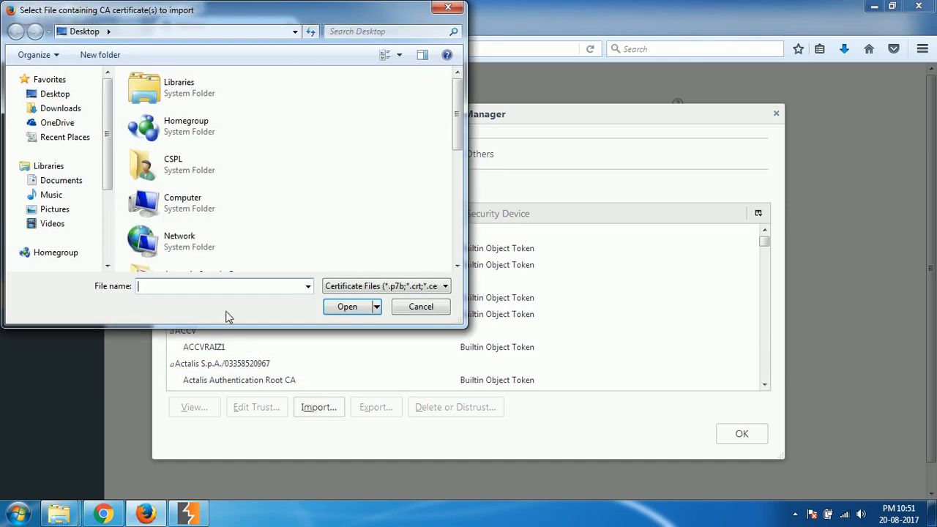
mouse_move(160, 228)
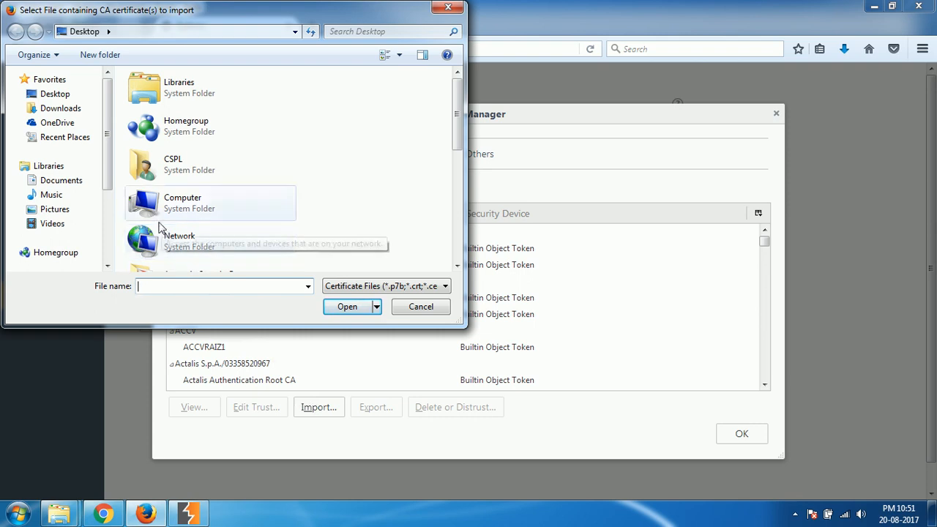
left_click(61, 107)
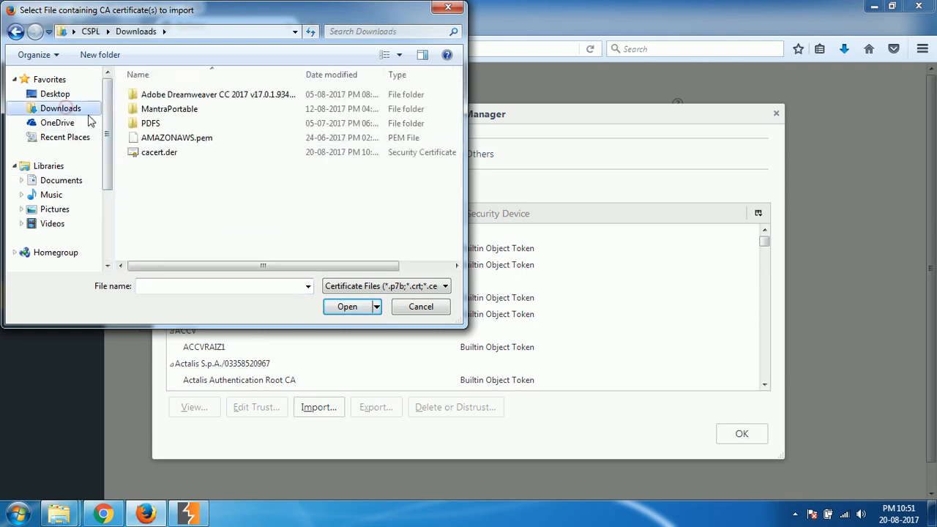
mouse_move(159, 152)
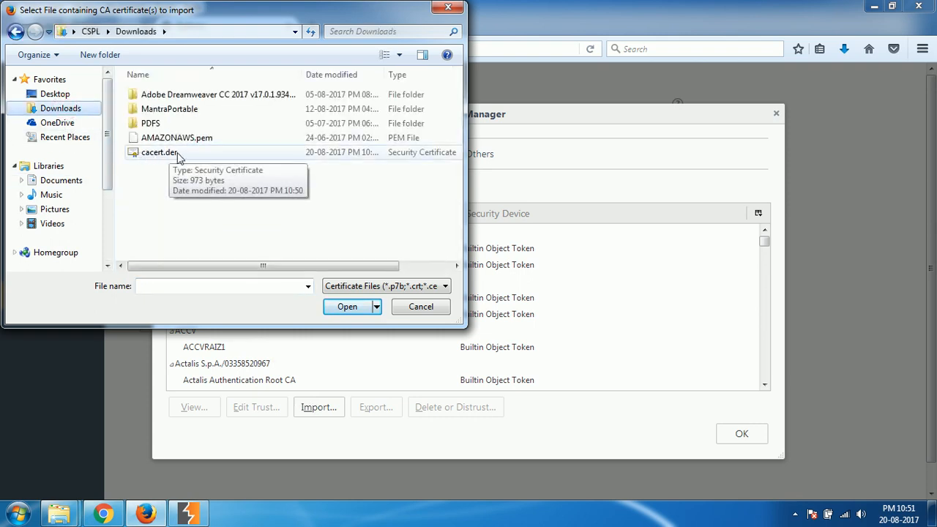
left_click(347, 306)
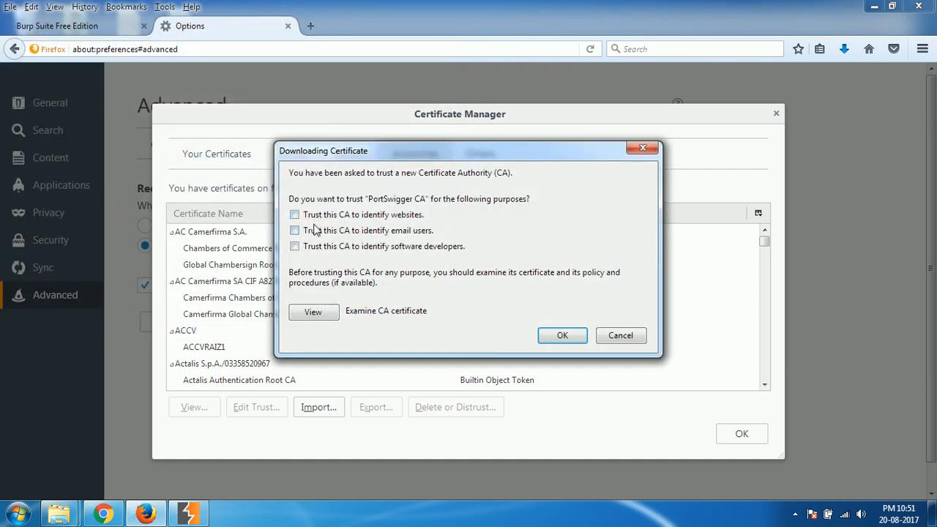
left_click(295, 214)
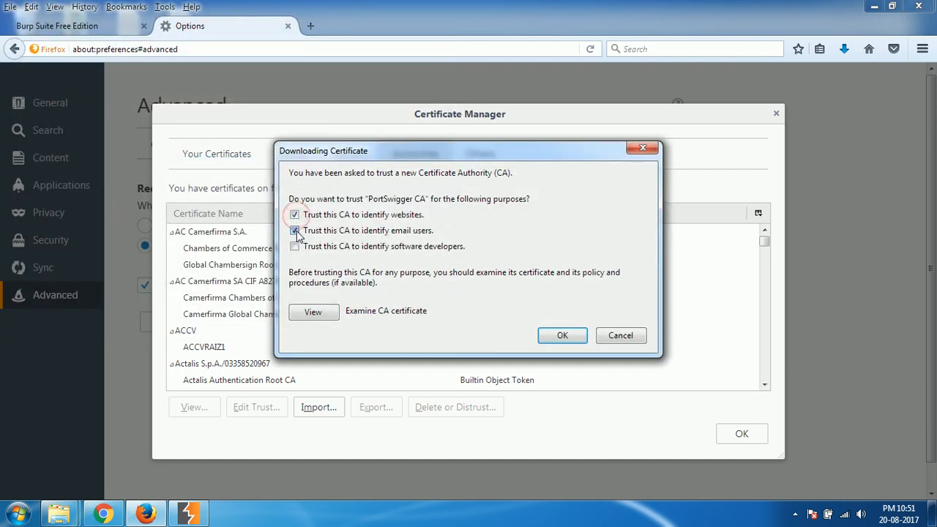
left_click(294, 246)
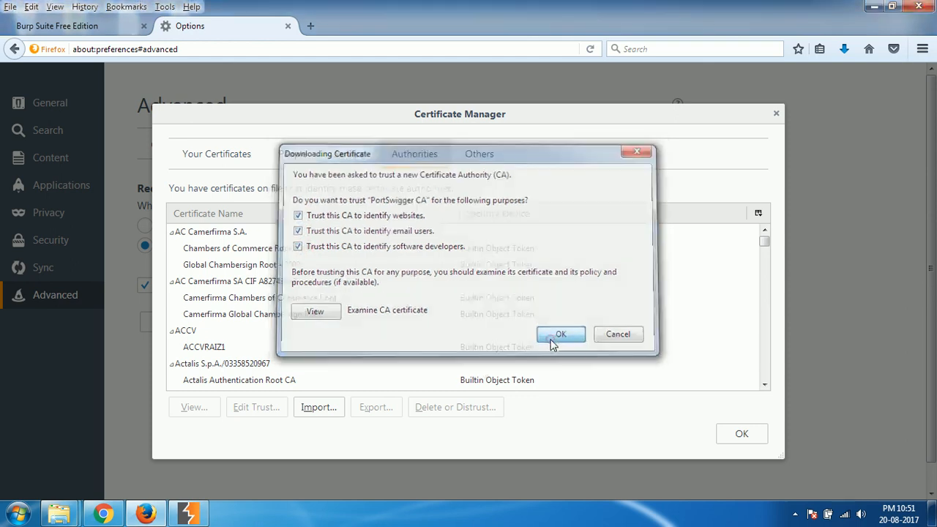
left_click(561, 334)
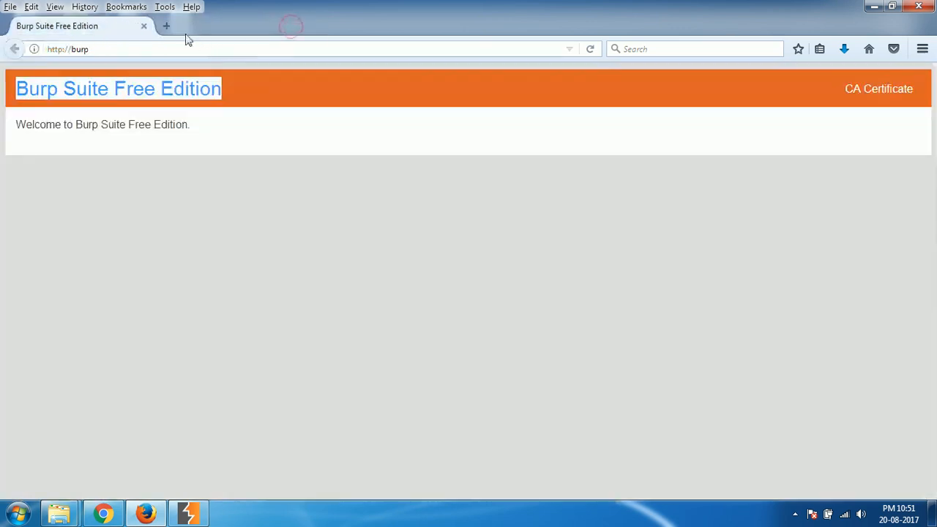
Load google.com in a new tab, forward both intercepted requests, and turn Intercept off
left_click(166, 26)
type("goo")
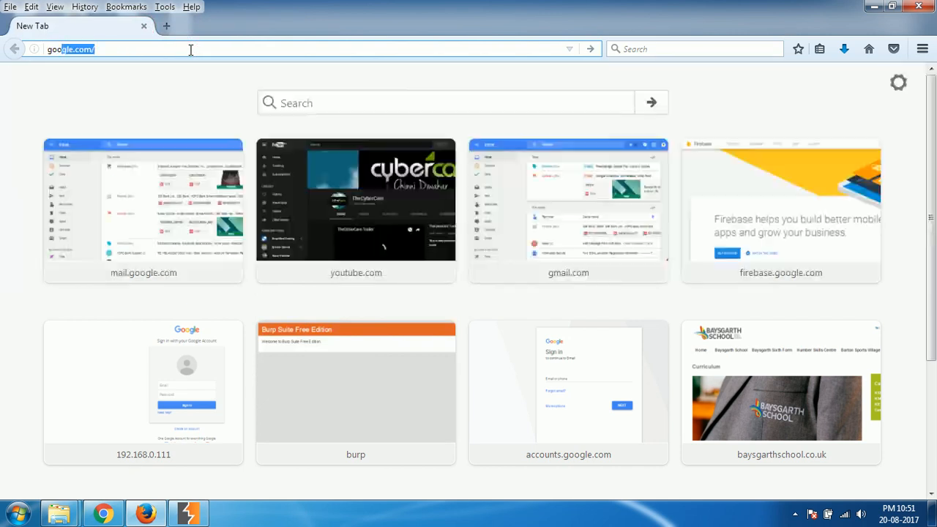
key("Return")
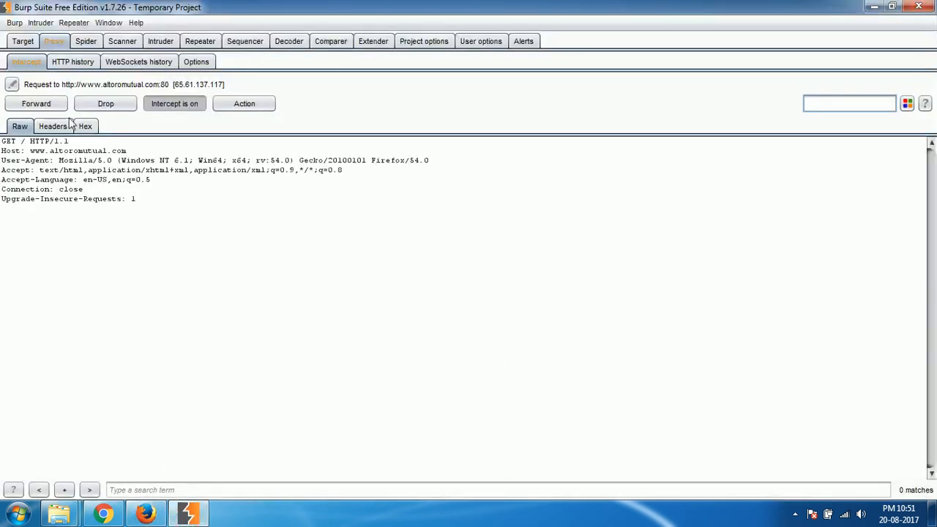
left_click(36, 103)
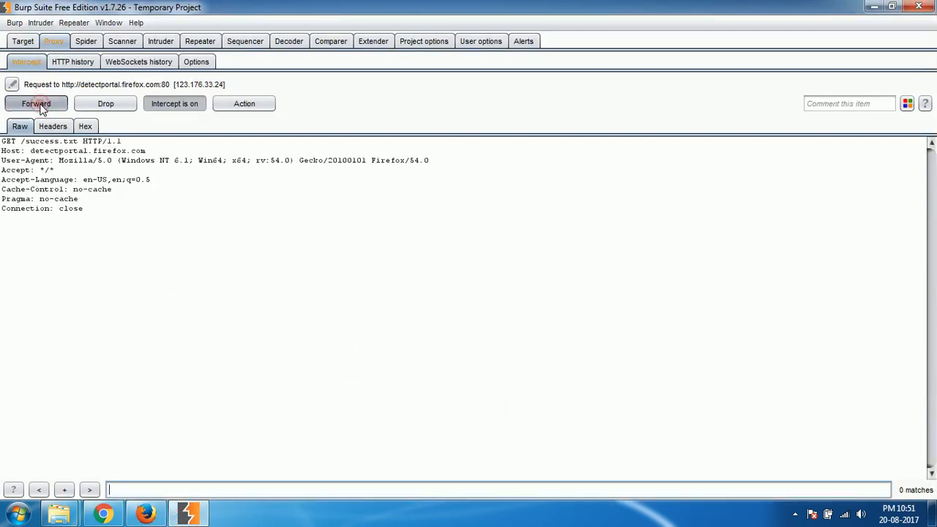
left_click(36, 103)
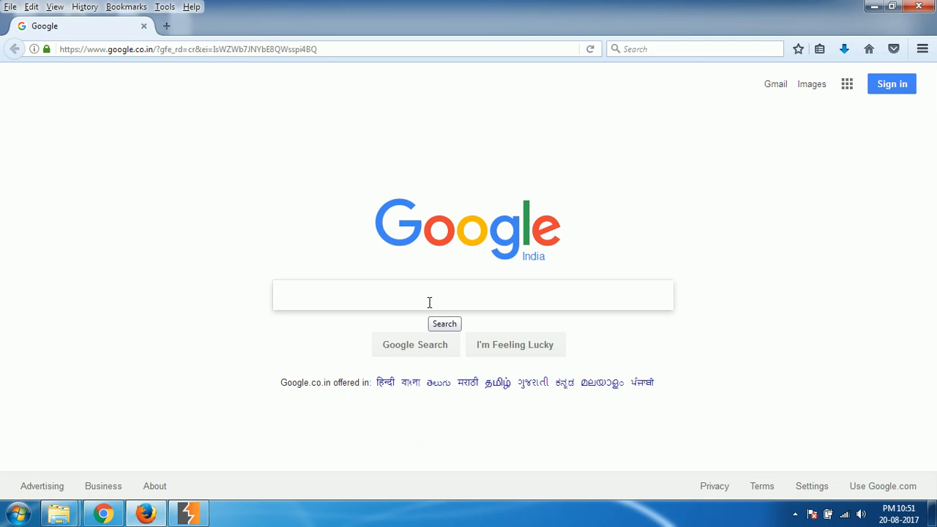
left_click(188, 512)
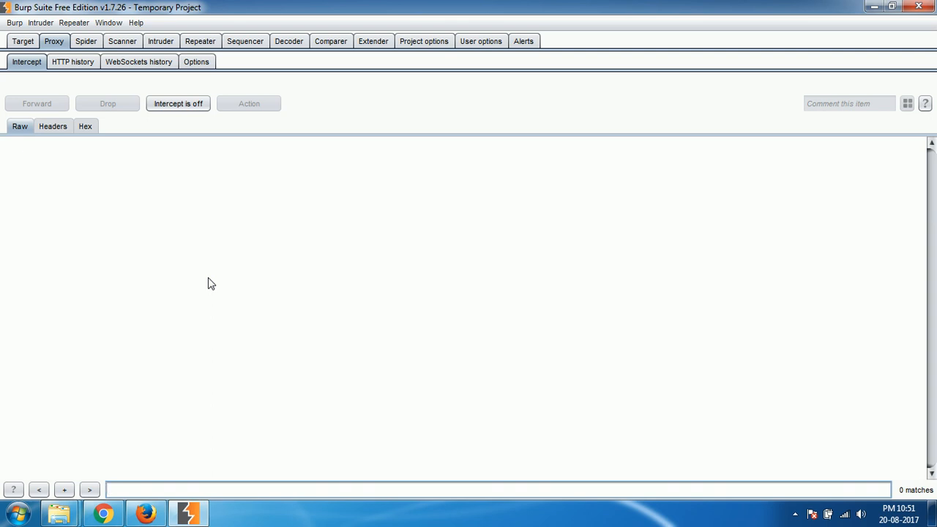
left_click(497, 490)
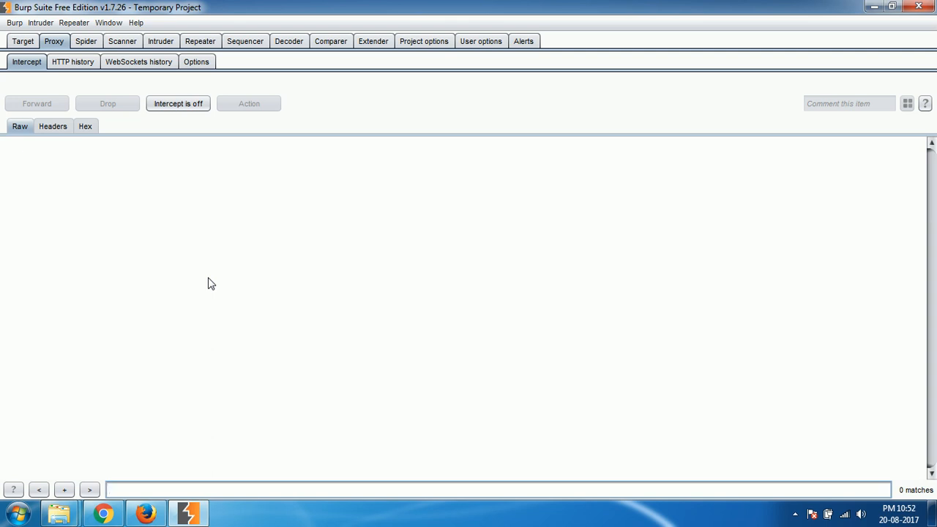
mouse_move(290, 75)
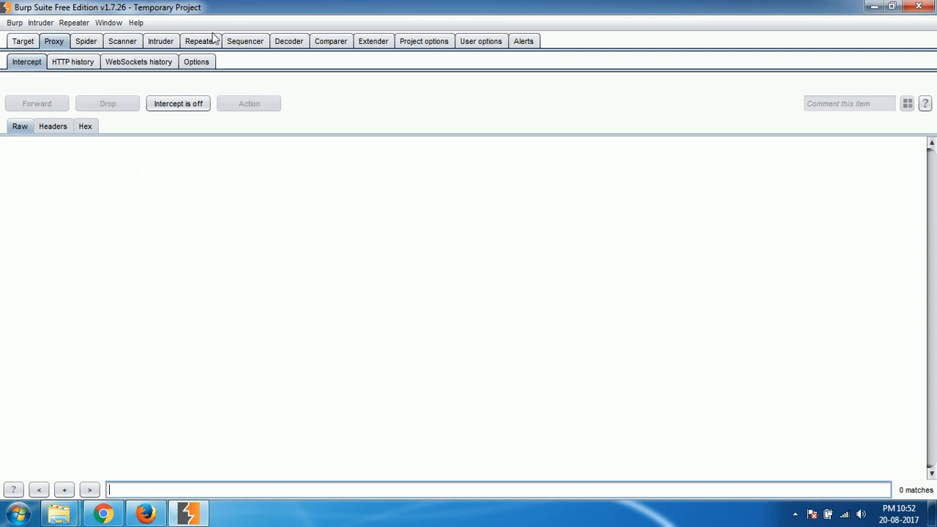
mouse_move(346, 90)
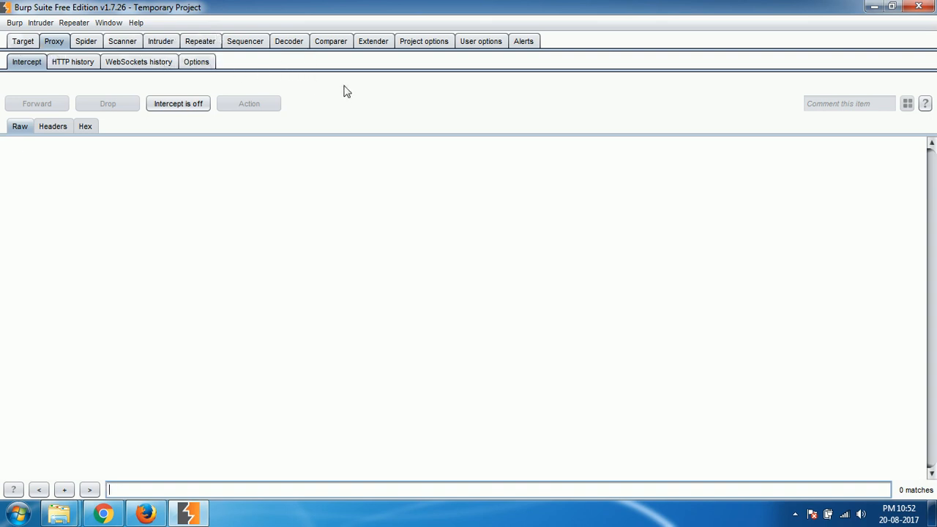
mouse_move(426, 126)
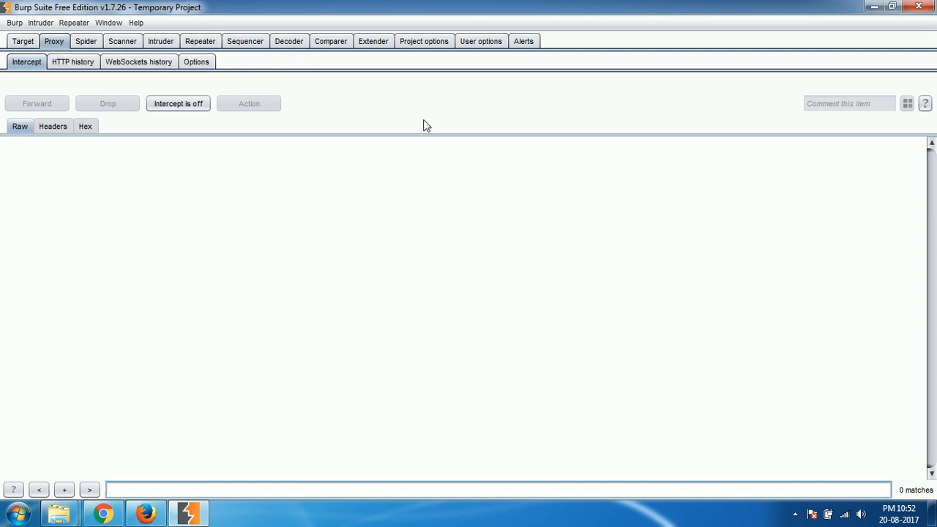
mouse_move(783, 72)
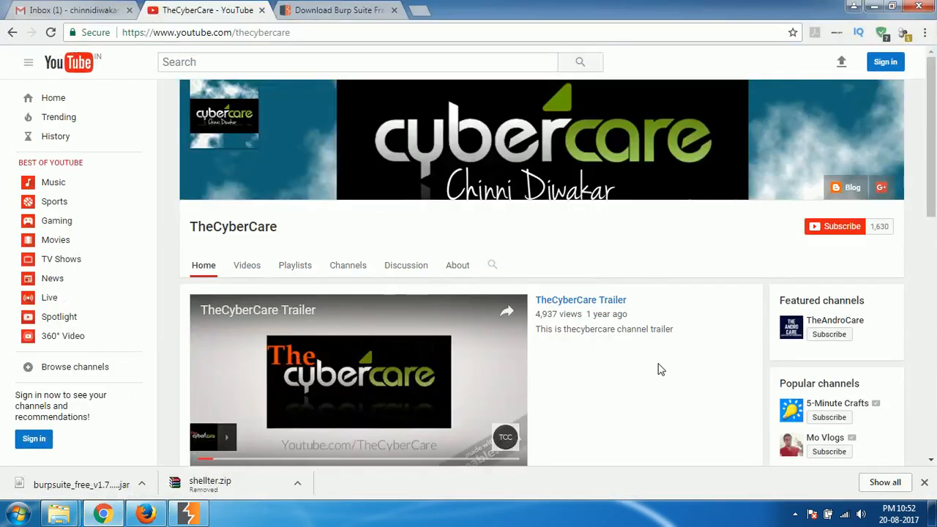
mouse_move(246, 265)
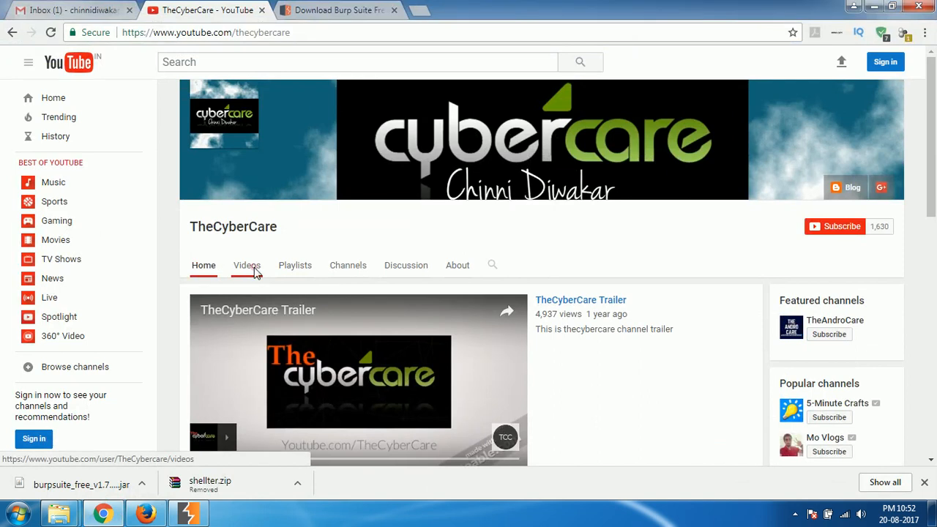
Browse TheCyberCare's uploaded videos, return to the Burp Suite download tab, and reveal tray icons
left_click(246, 265)
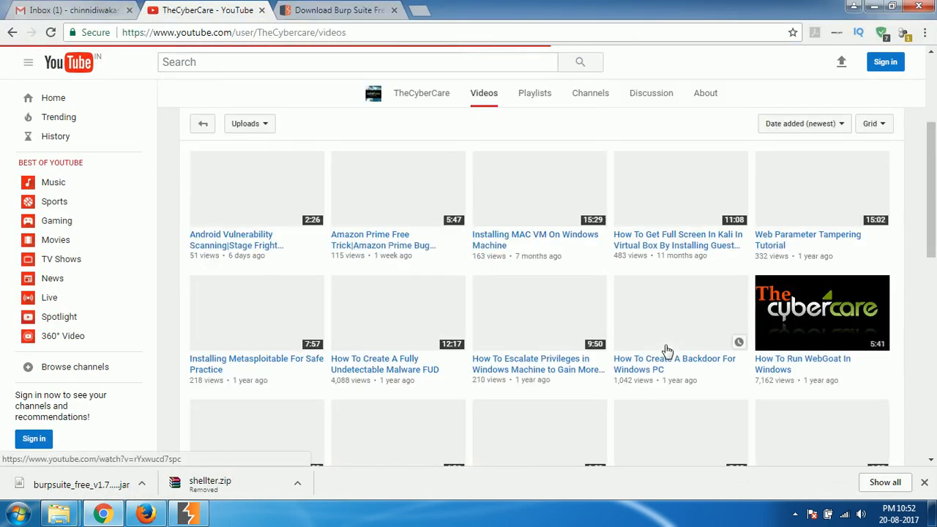
scroll("down", 3)
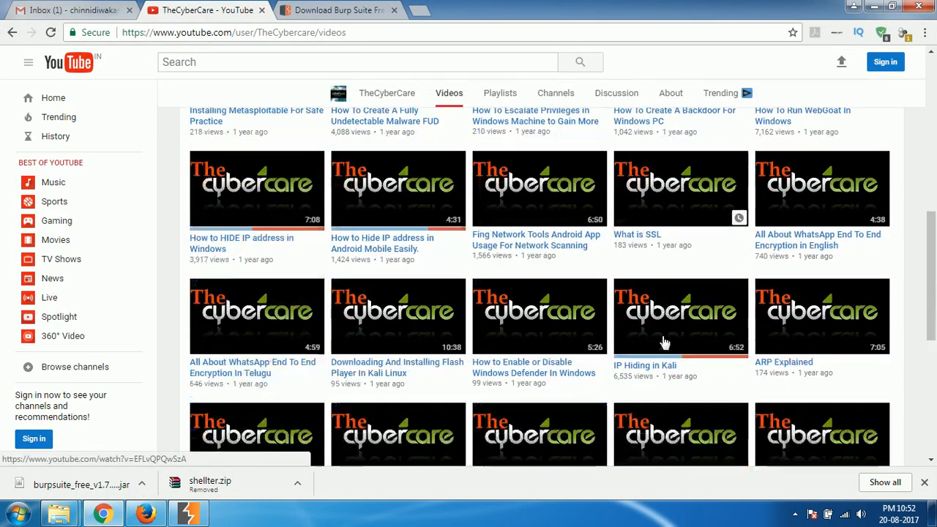
scroll("down", 3)
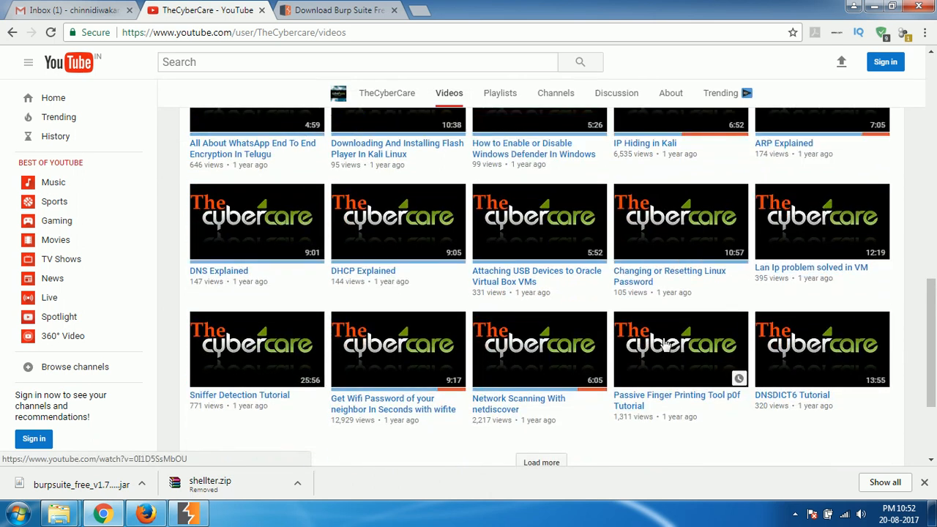
scroll("up", 3)
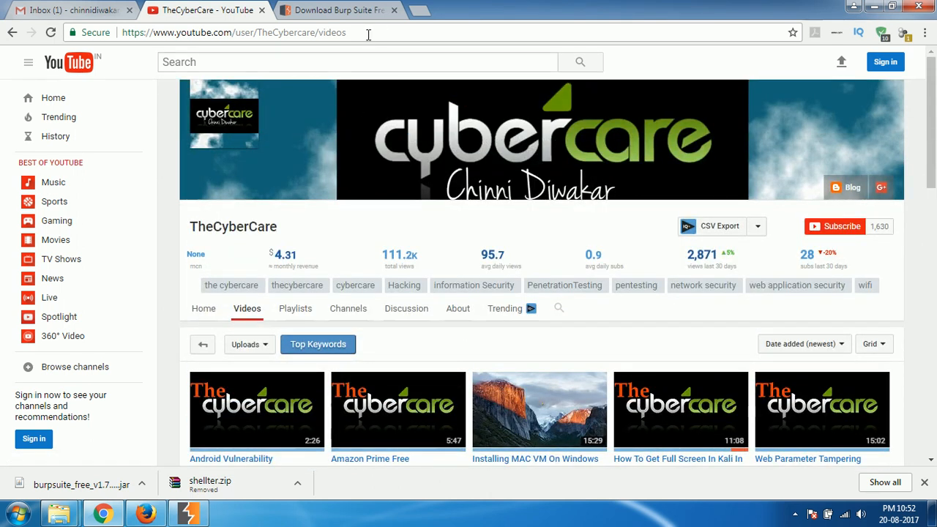
left_click(333, 10)
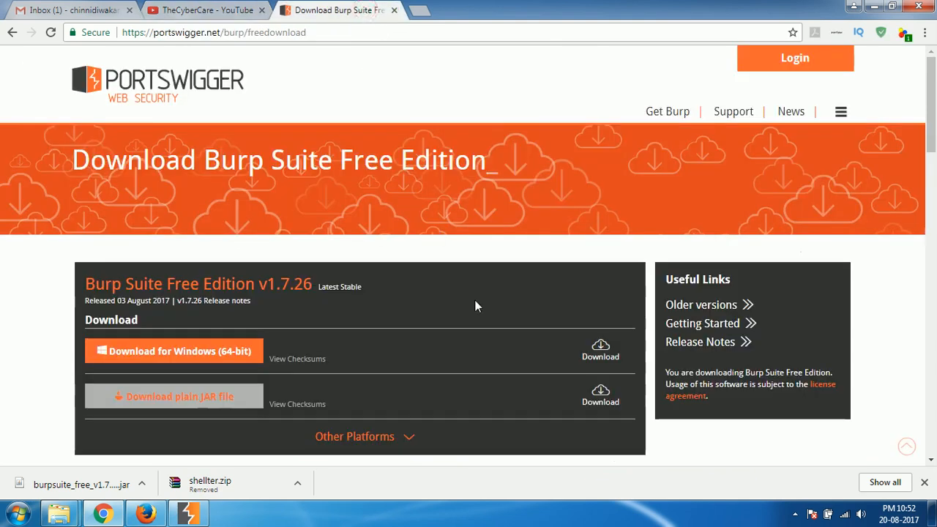
mouse_move(775, 486)
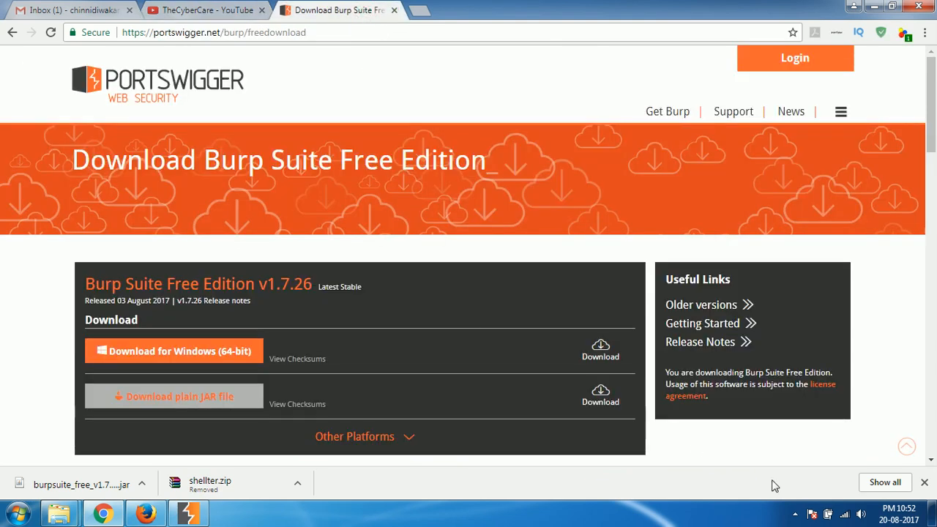
left_click(795, 514)
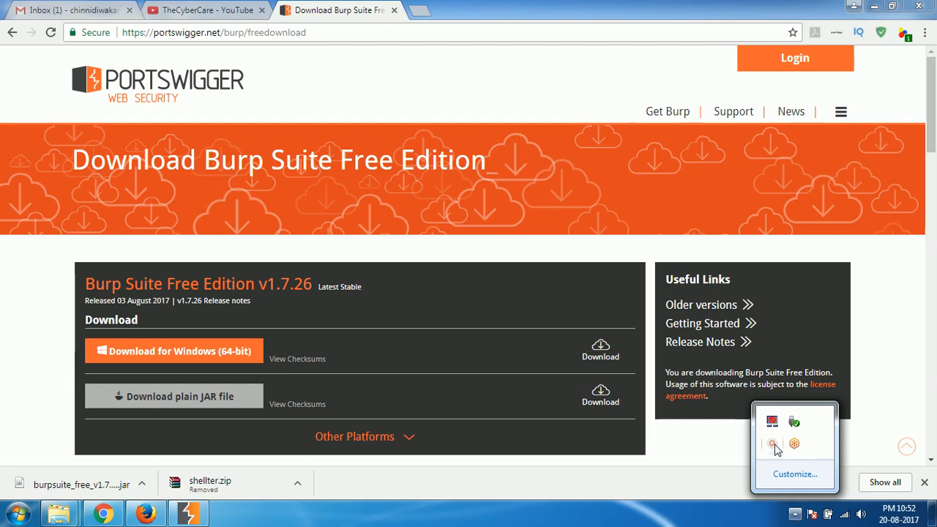